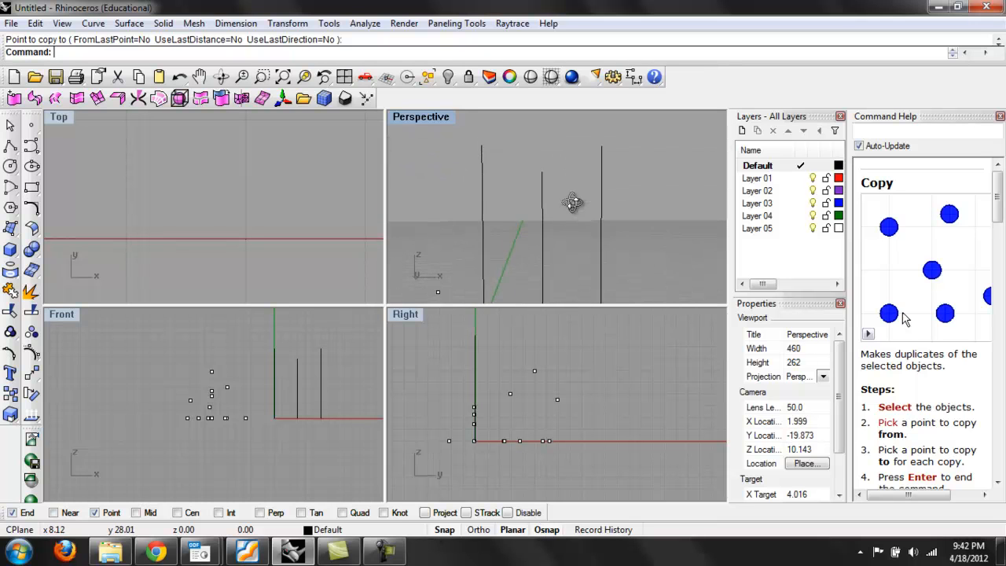
pyautogui.moveTo(560, 196)
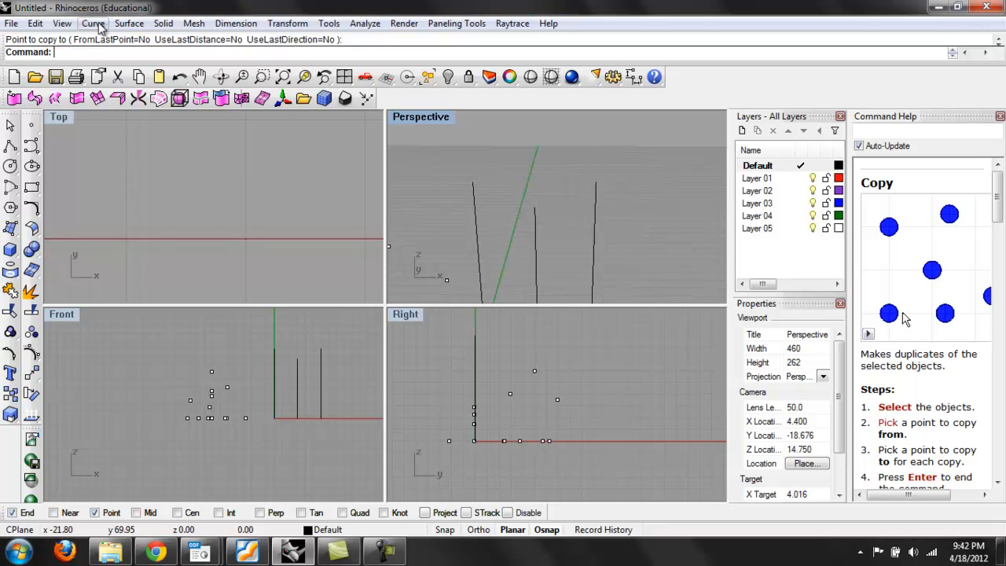
# - Open the Curve menu and show the Arc submenu of drawing options
pyautogui.click(92, 24)
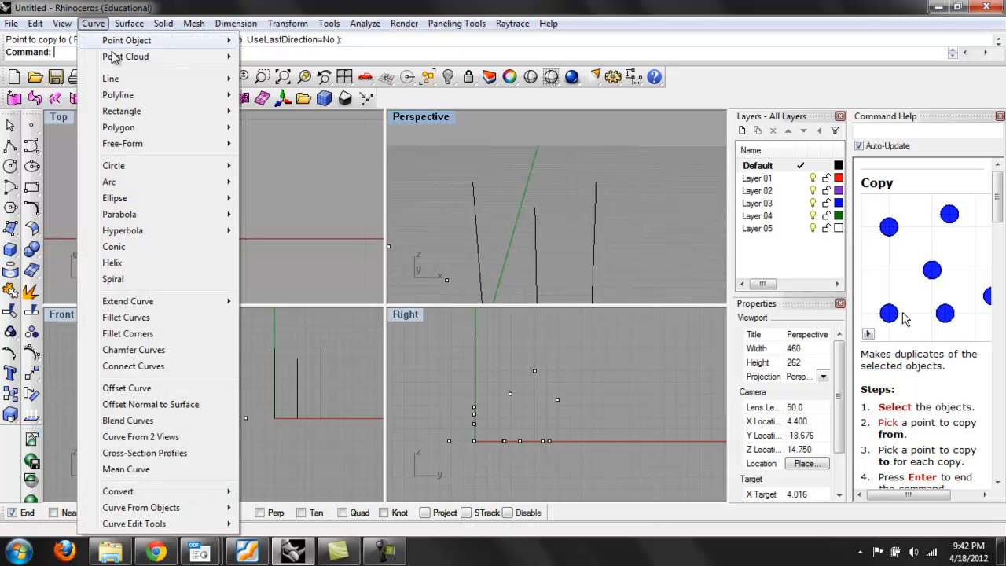
pyautogui.moveTo(110, 182)
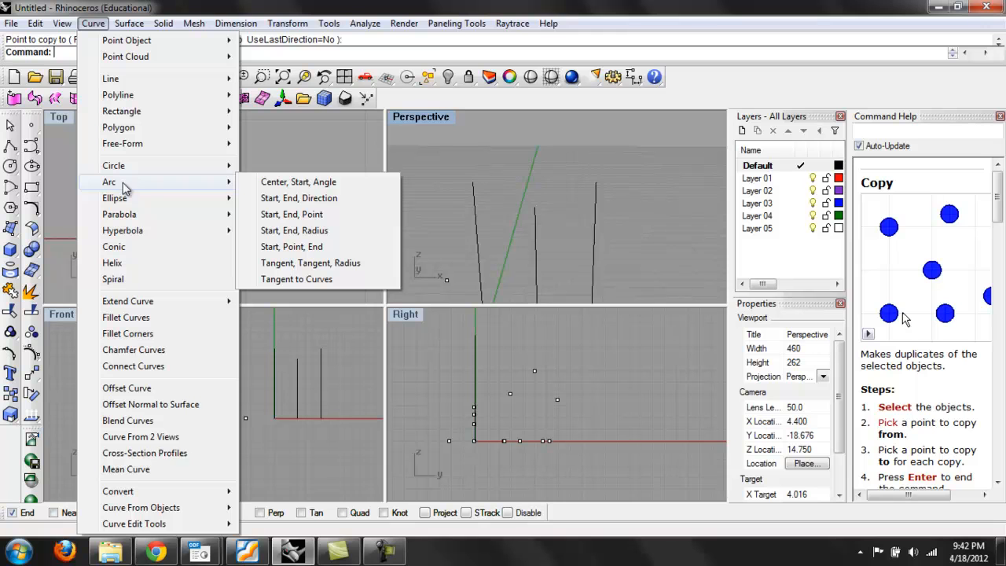
pyautogui.moveTo(299, 198)
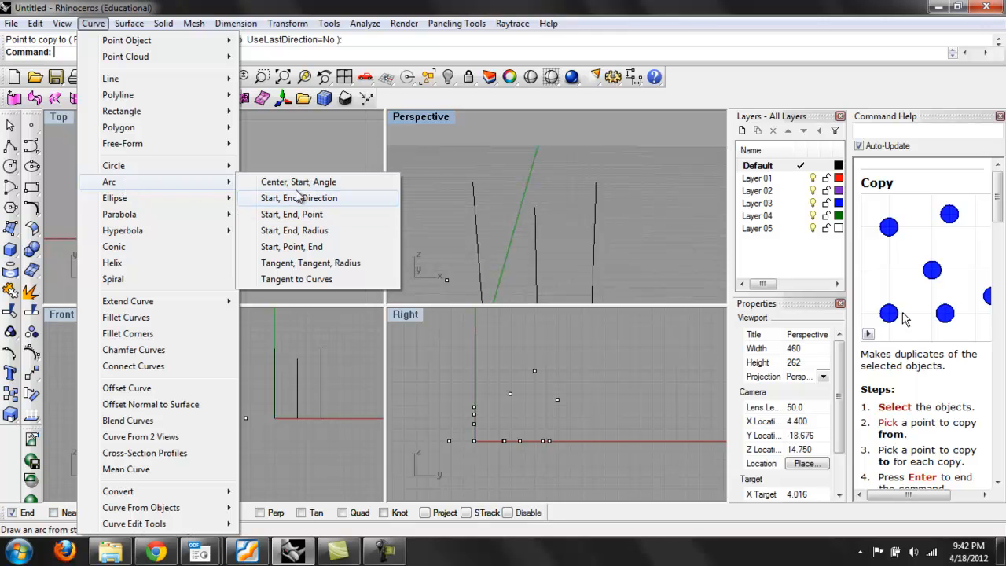
pyautogui.moveTo(298, 182)
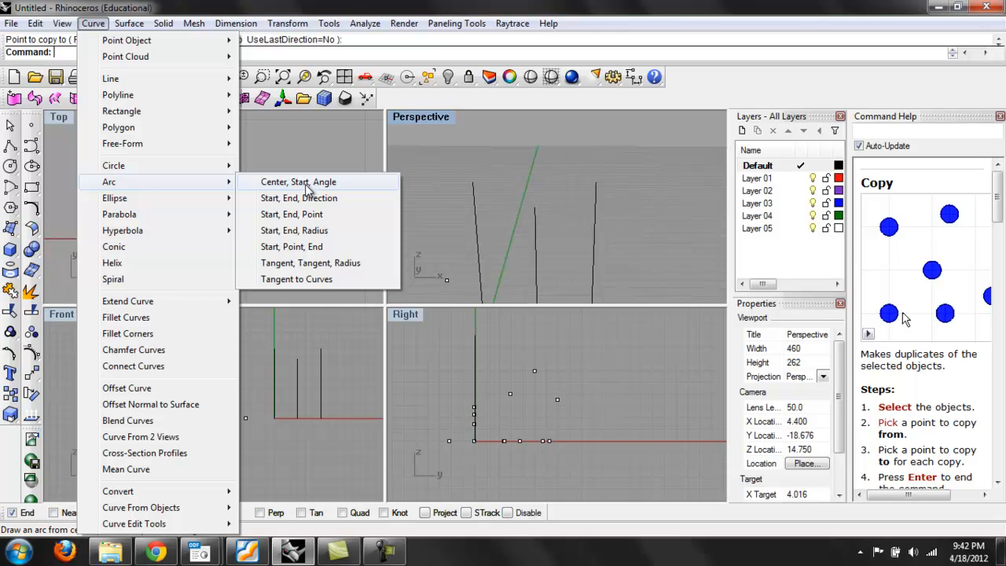
pyautogui.moveTo(336, 214)
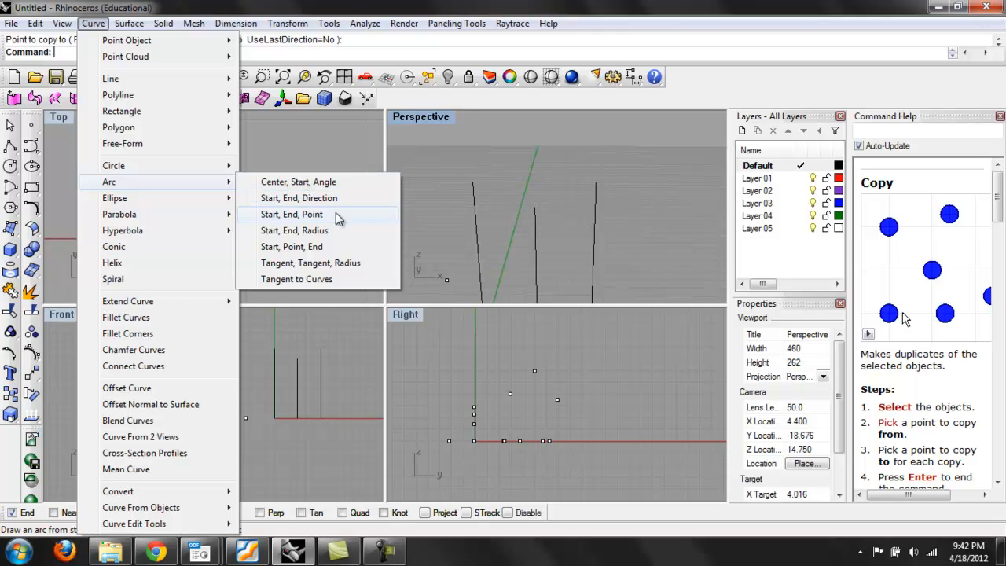
# - Start an arc by start, end and direction in the Top view
pyautogui.click(291, 214)
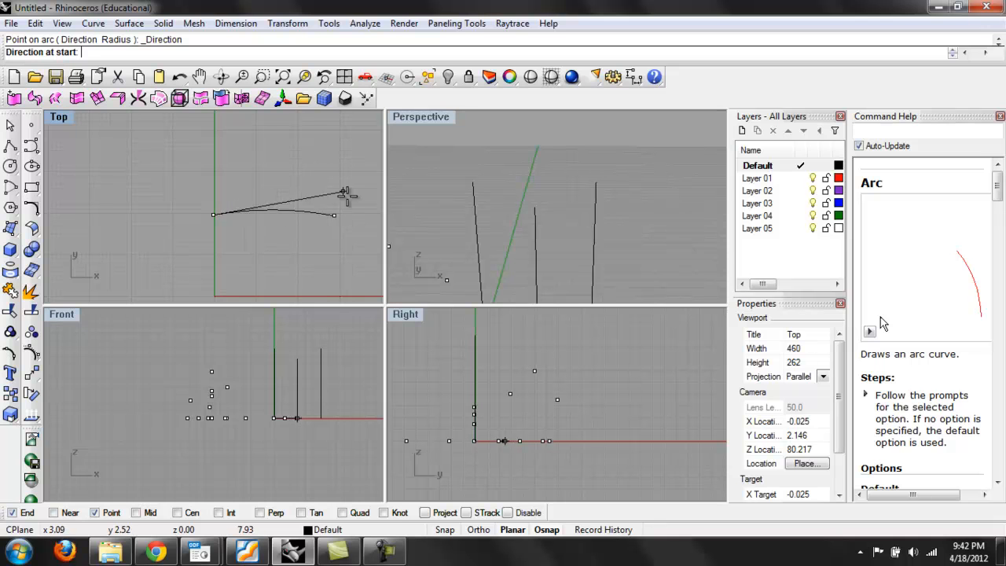
pyautogui.moveTo(355, 217)
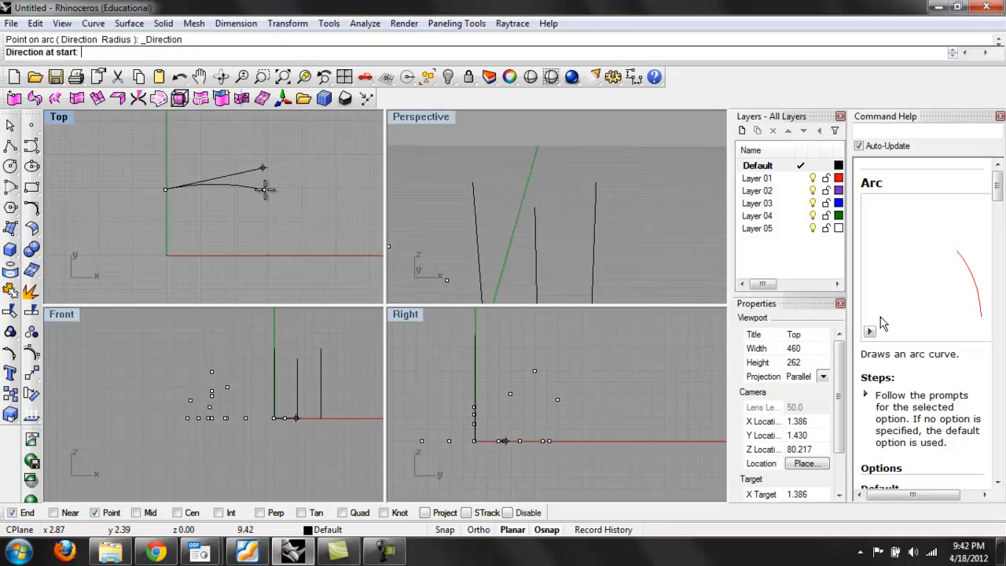
pyautogui.moveTo(251, 192)
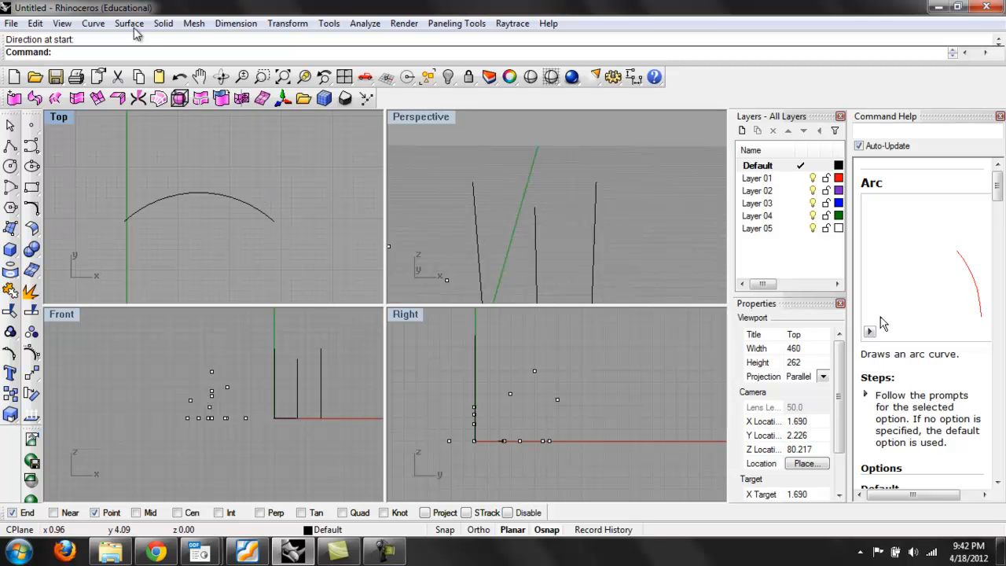
# - Draw an arc by start, end and through-point spanning the two vertical line tops in Perspective
pyautogui.click(93, 23)
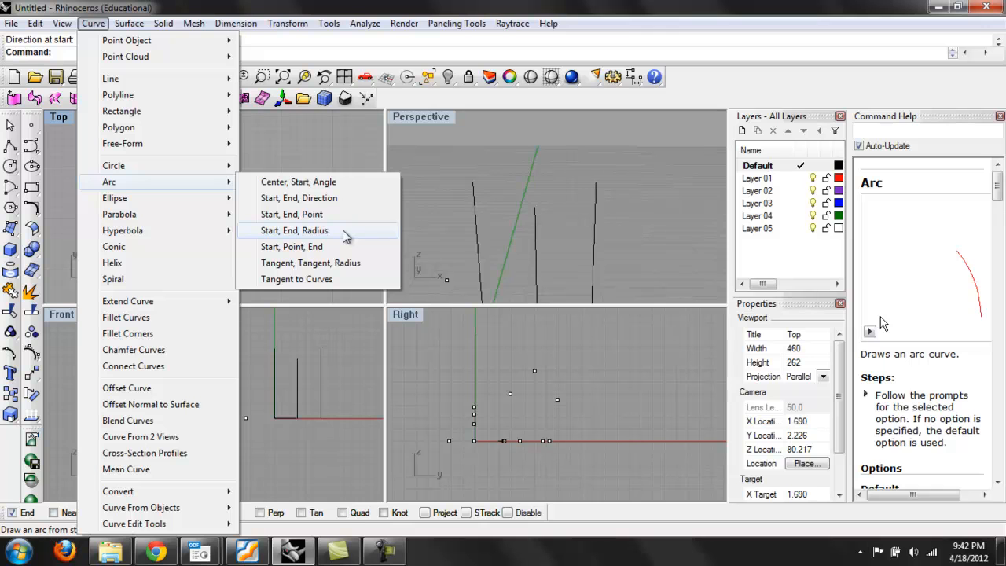
pyautogui.moveTo(314, 245)
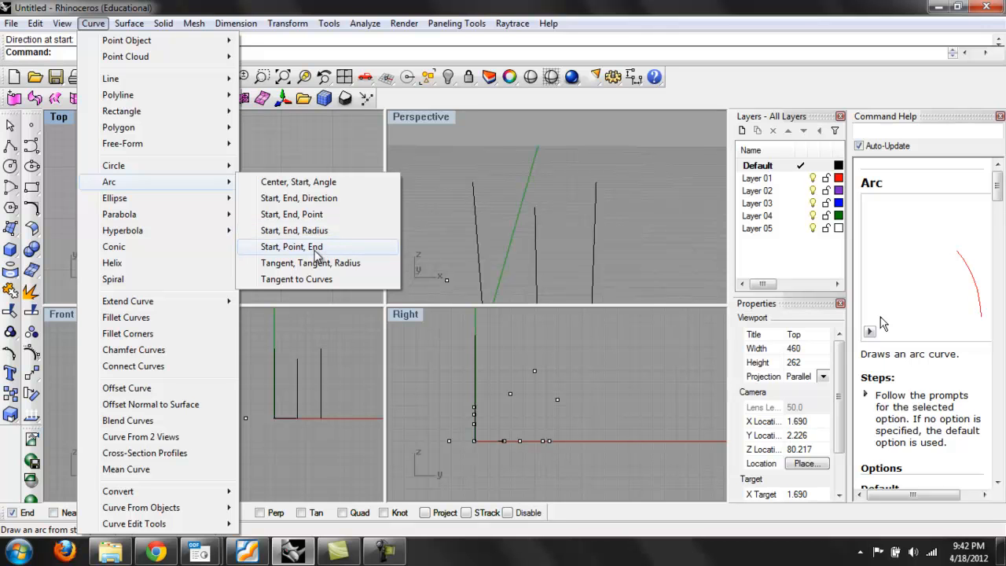
pyautogui.moveTo(307, 249)
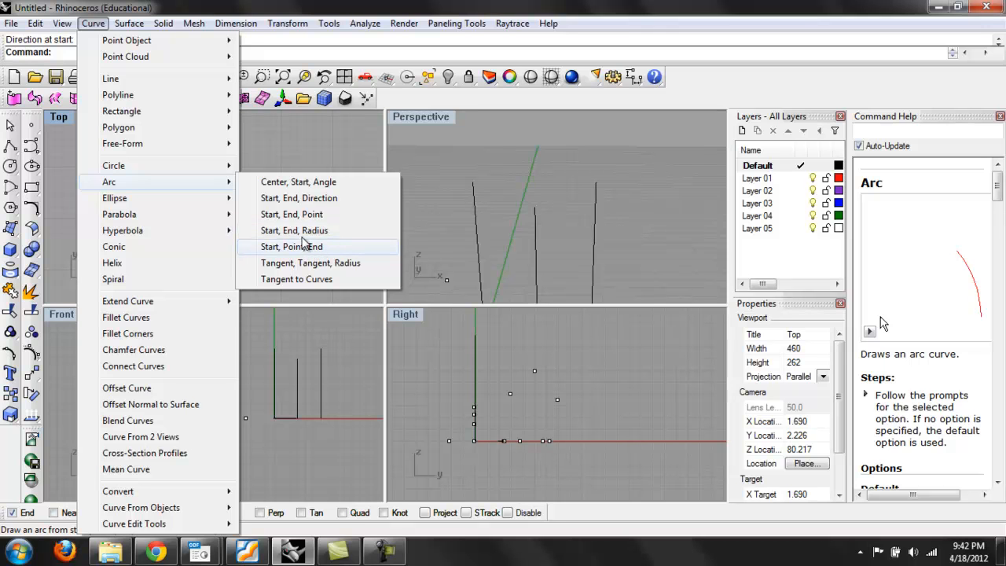
pyautogui.moveTo(294, 230)
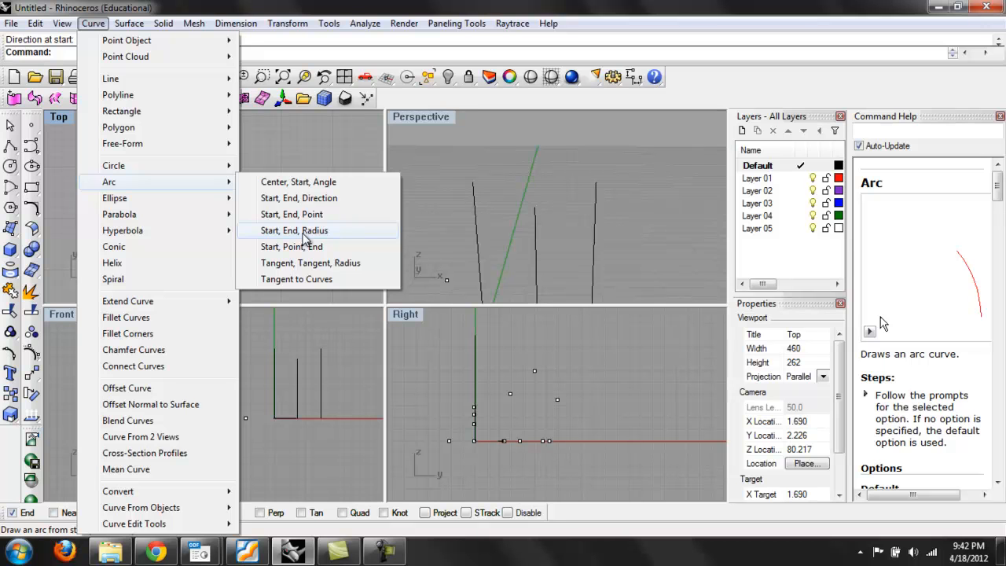
pyautogui.click(291, 246)
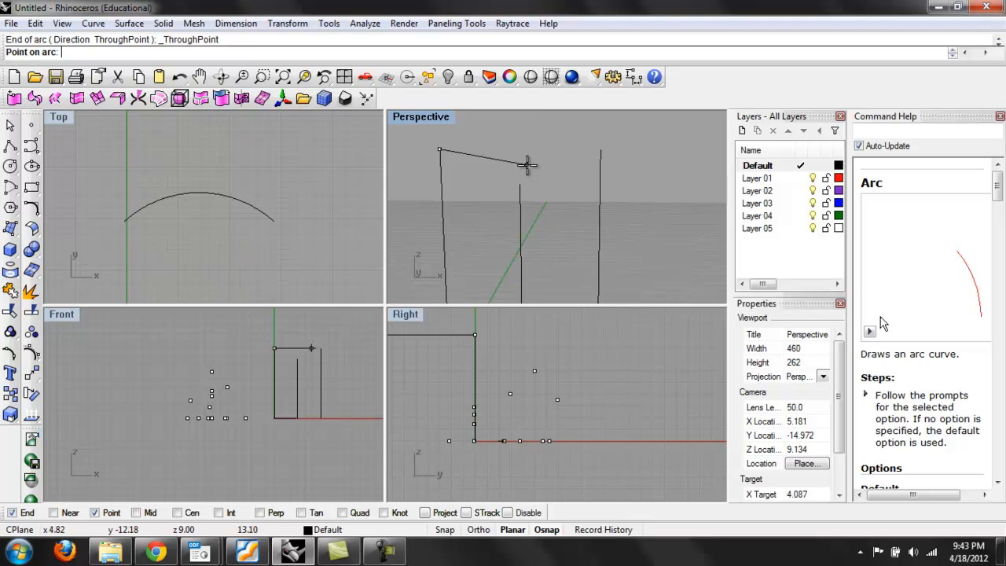
pyautogui.moveTo(522, 167)
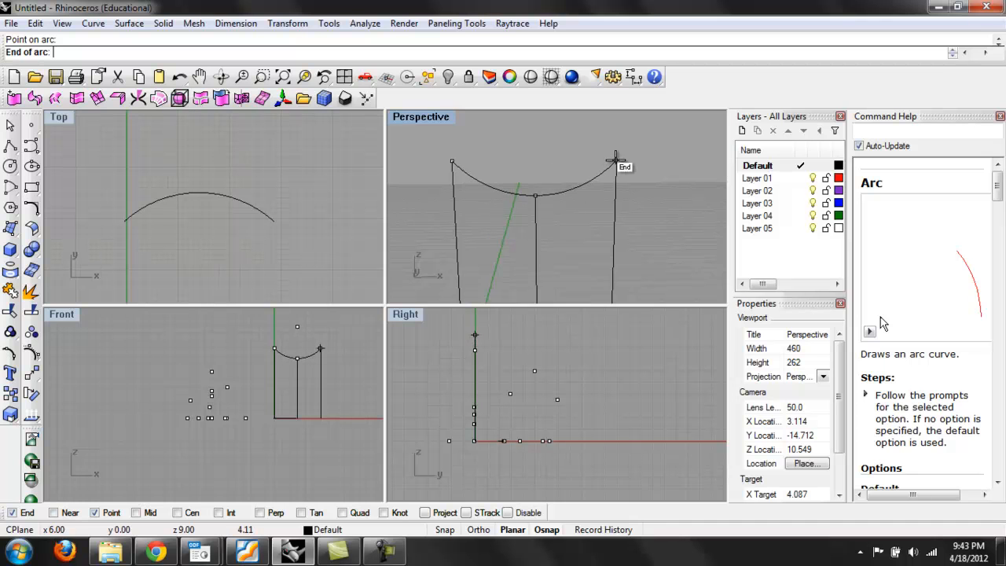
pyautogui.click(616, 157)
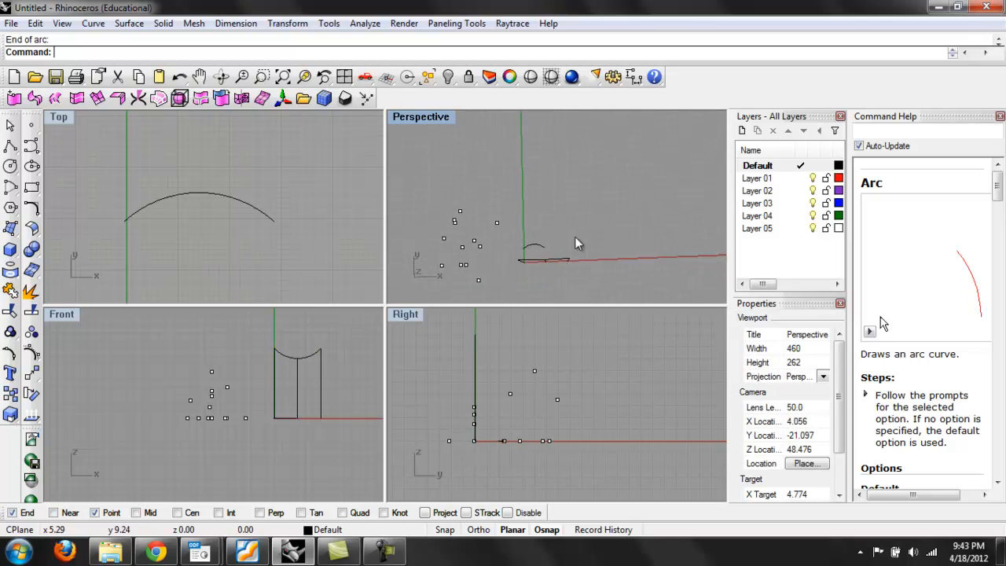
# - Repeat Arc and draw a wider start-end-through-point arc from the origin in Top view
pyautogui.press('Delete')
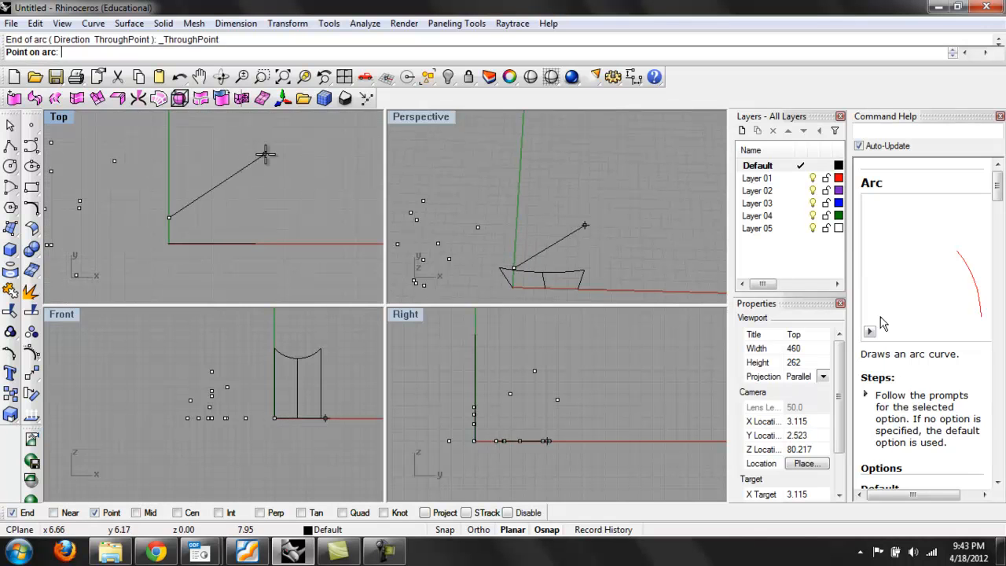
pyautogui.click(220, 192)
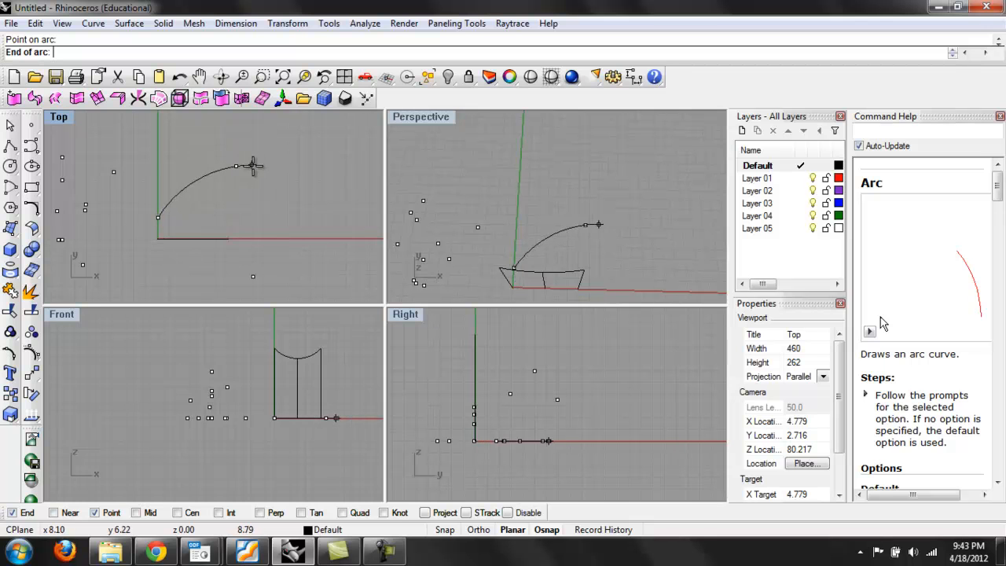
pyautogui.moveTo(198, 179)
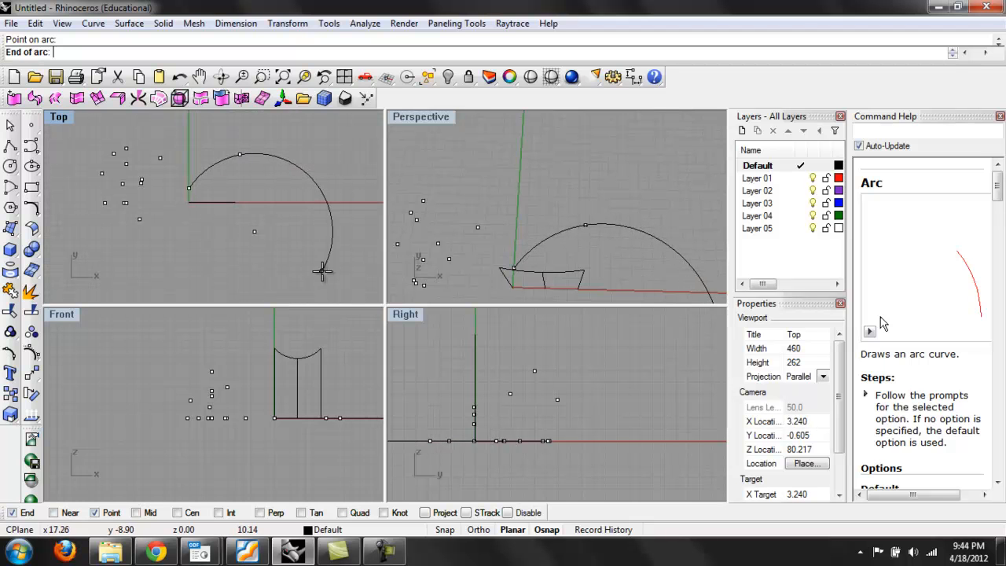
pyautogui.moveTo(346, 273)
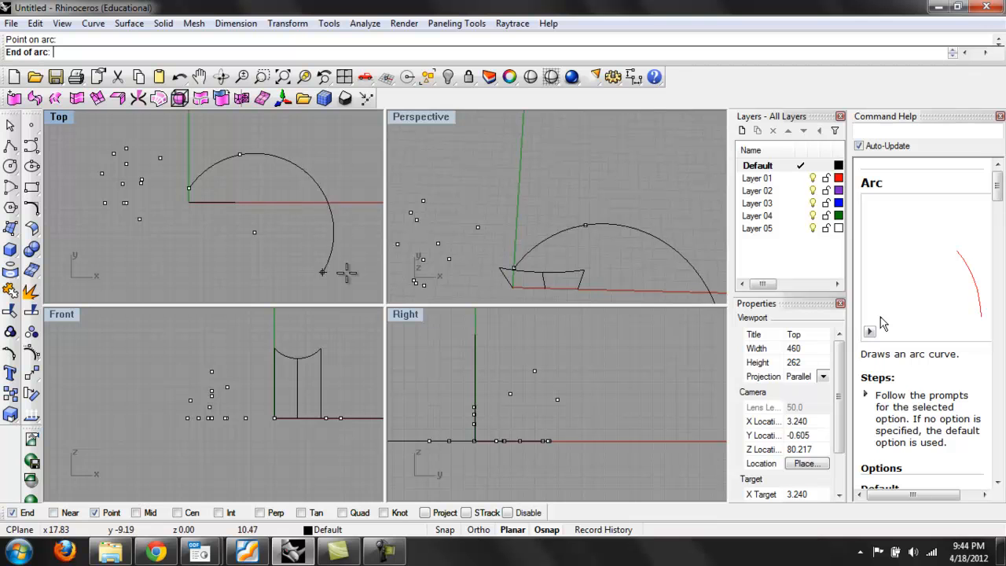
pyautogui.moveTo(334, 169)
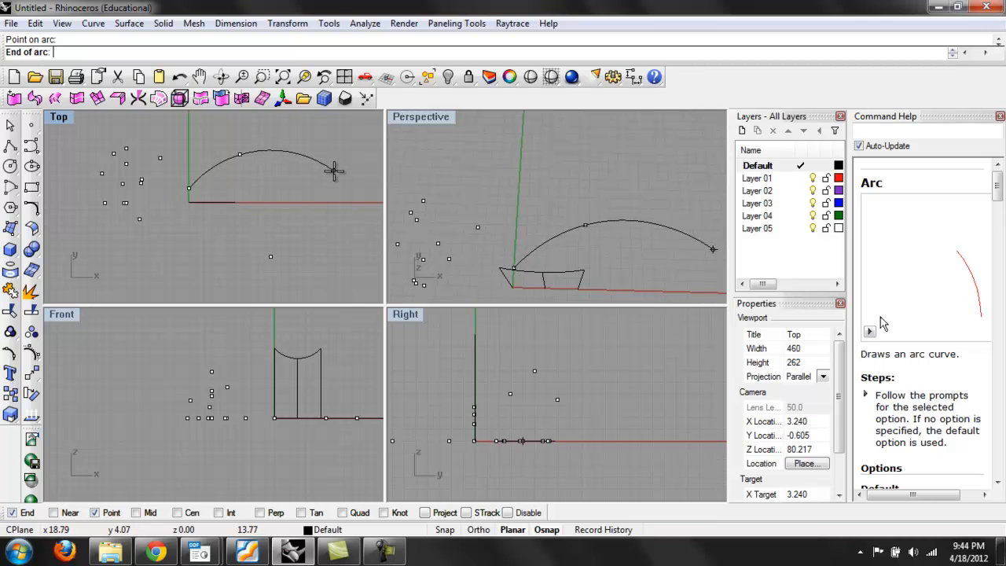
pyautogui.click(333, 154)
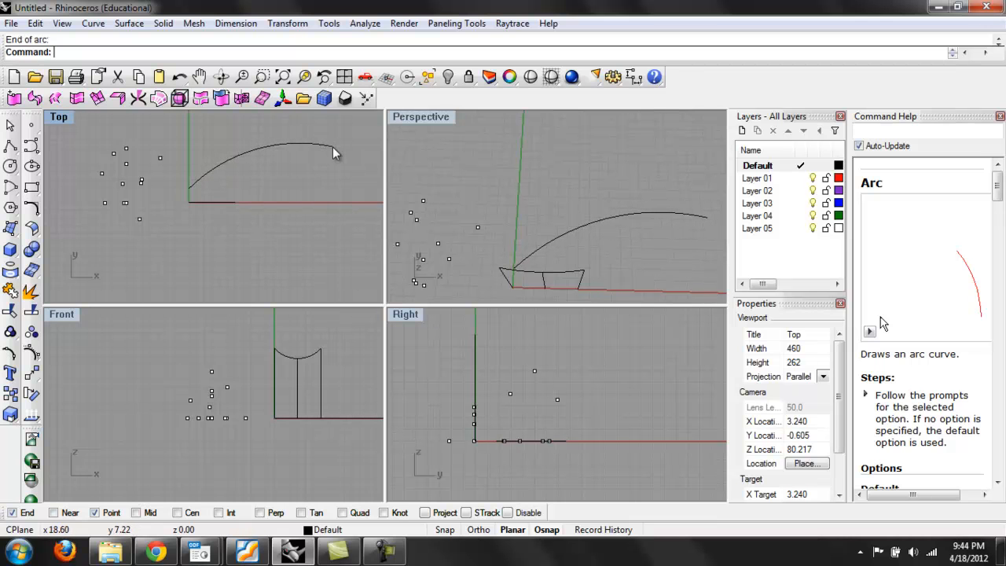
# - Delete the Top-view arcs and open the Curve flyout toolbar
pyautogui.click(279, 196)
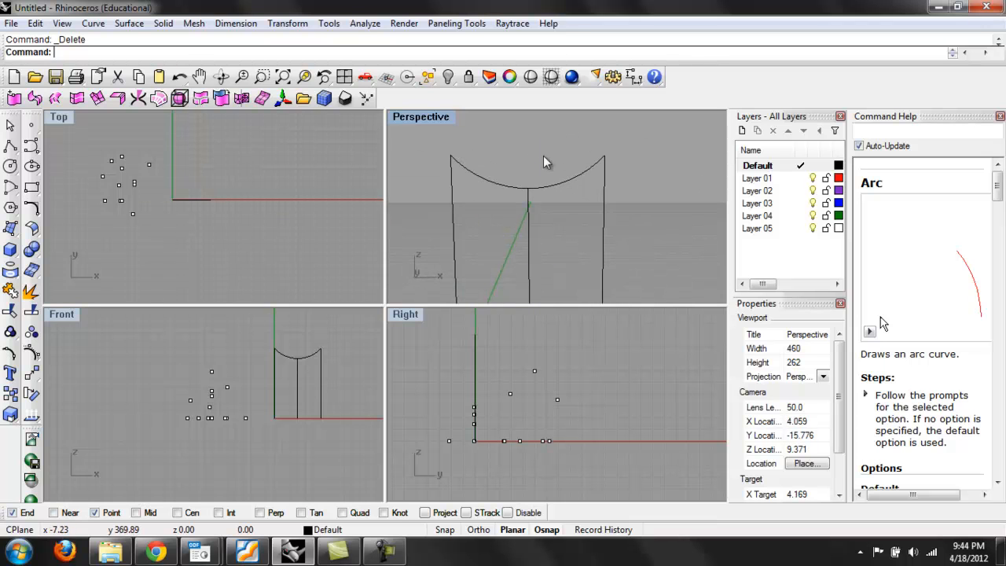
pyautogui.moveTo(596, 165)
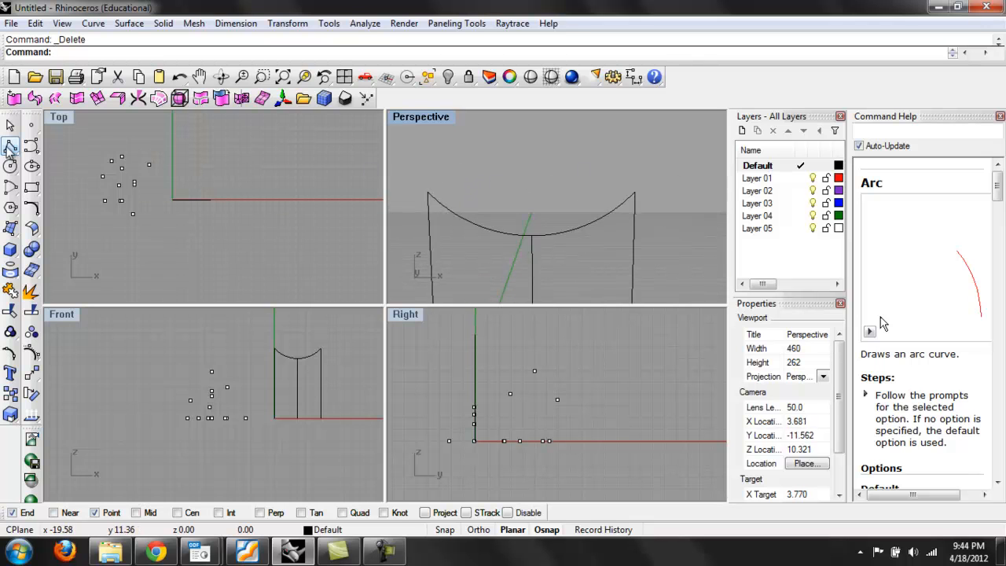
pyautogui.click(11, 144)
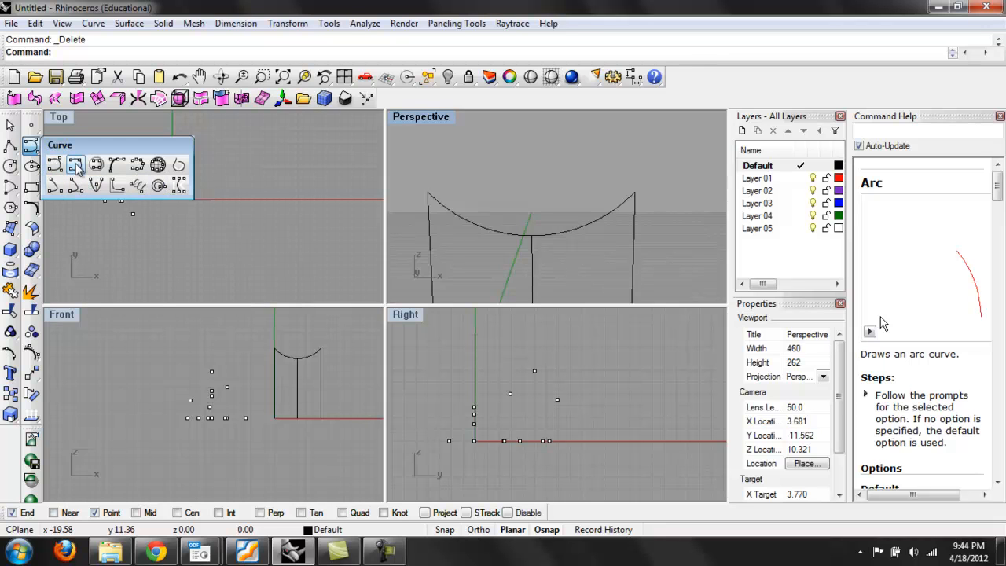
pyautogui.moveTo(57, 165)
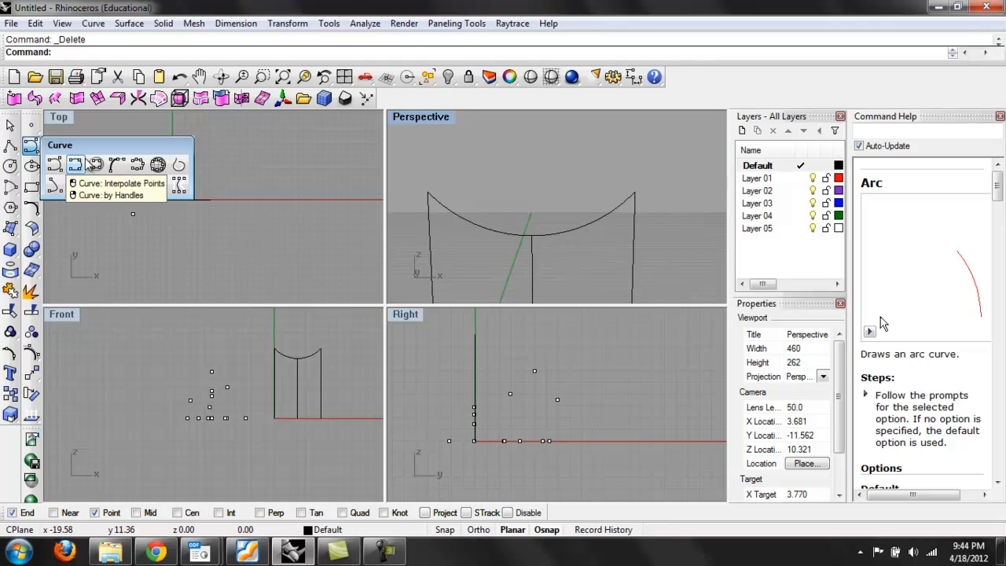
pyautogui.moveTo(55, 165)
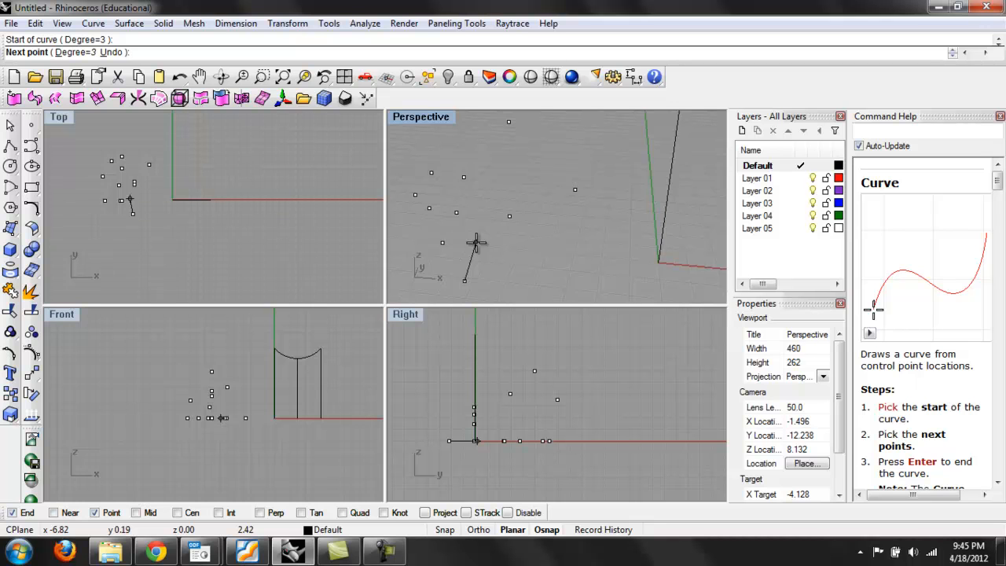
# - Place control points in Perspective to form a looping freeform curve with a tail
pyautogui.click(56, 161)
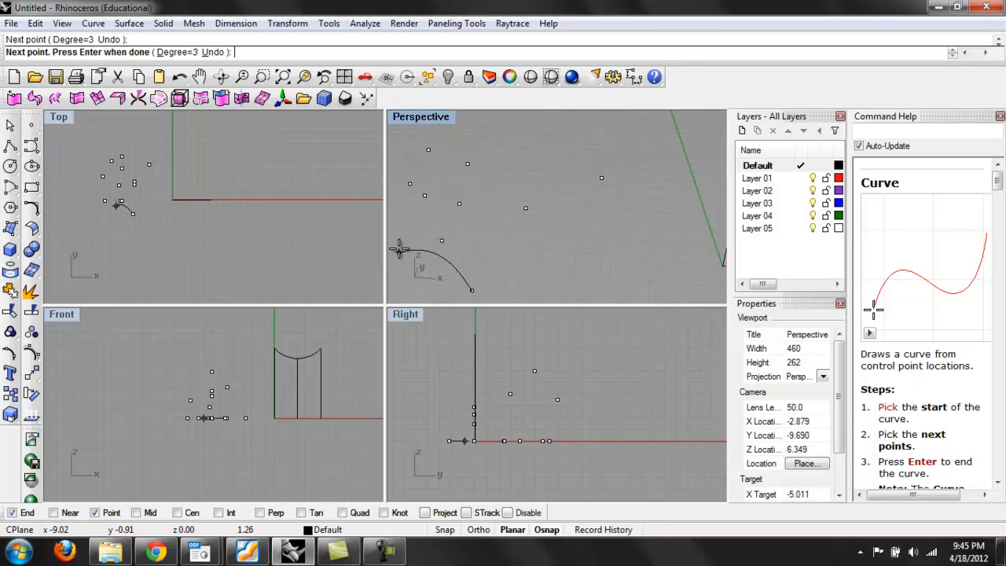
pyautogui.moveTo(390, 257)
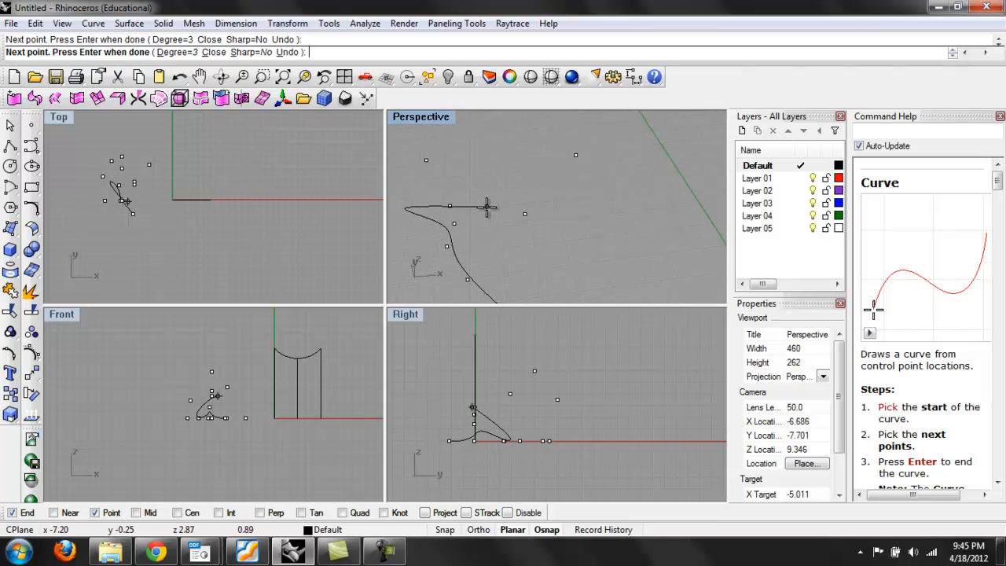
pyautogui.click(534, 174)
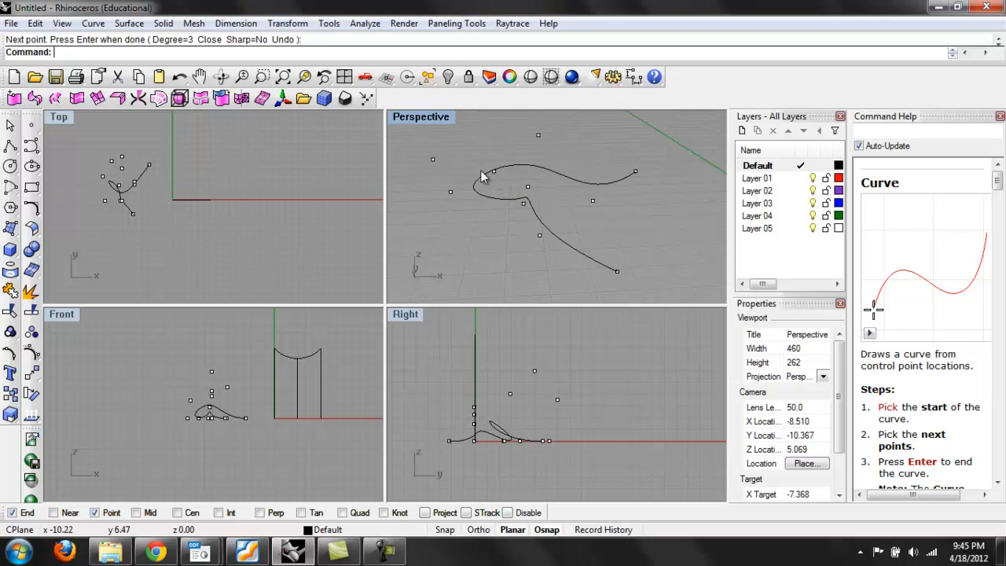
pyautogui.moveTo(55, 343)
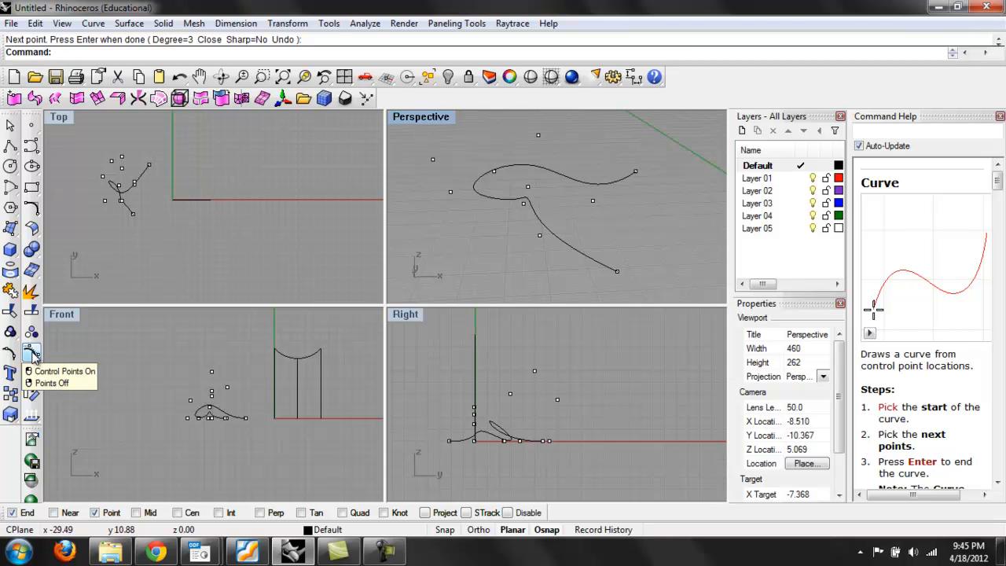
# - Show the freeform curve's control points with Control Points On, dismissing the selection menu
pyautogui.click(31, 354)
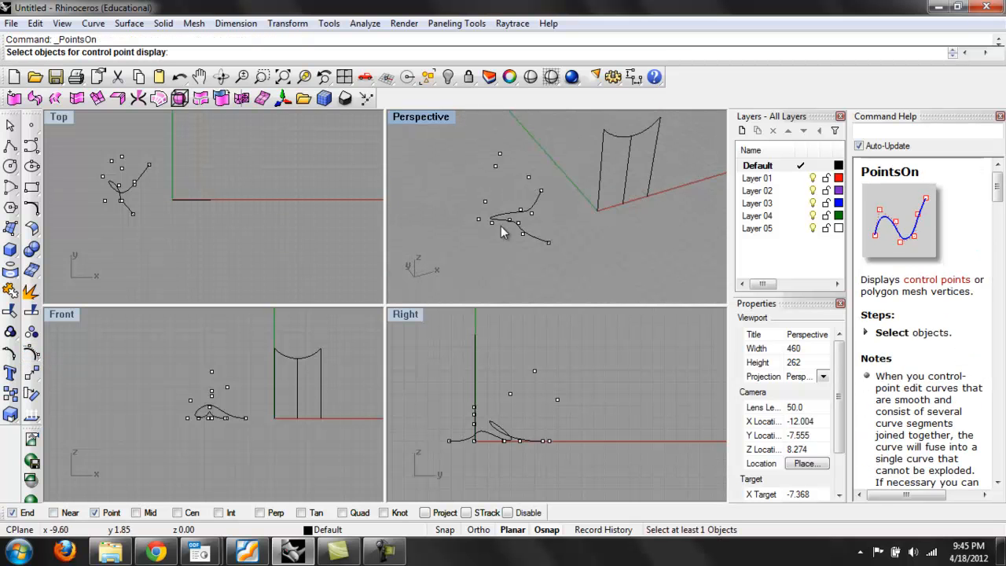
pyautogui.click(511, 233)
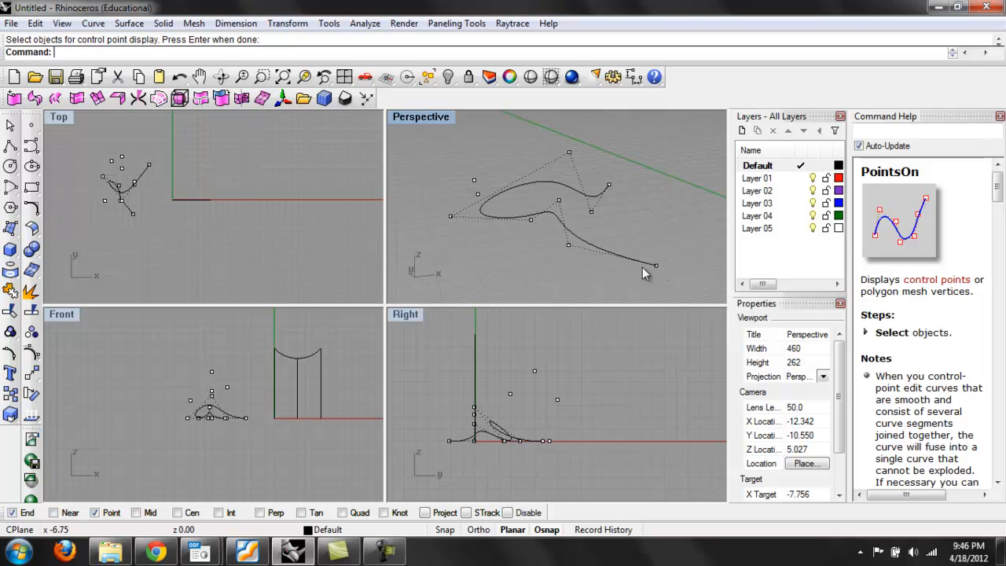
pyautogui.moveTo(629, 261)
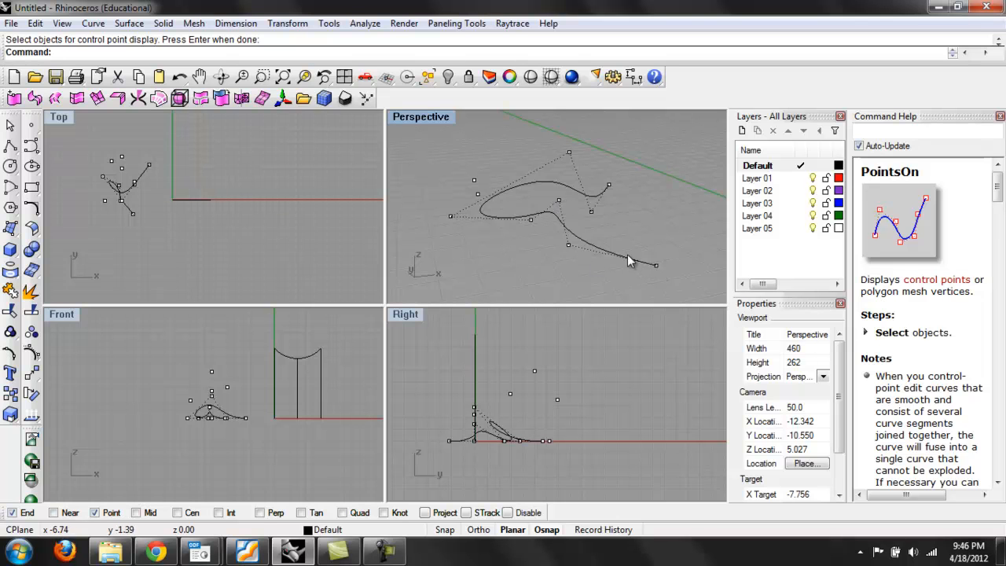
pyautogui.moveTo(559, 205)
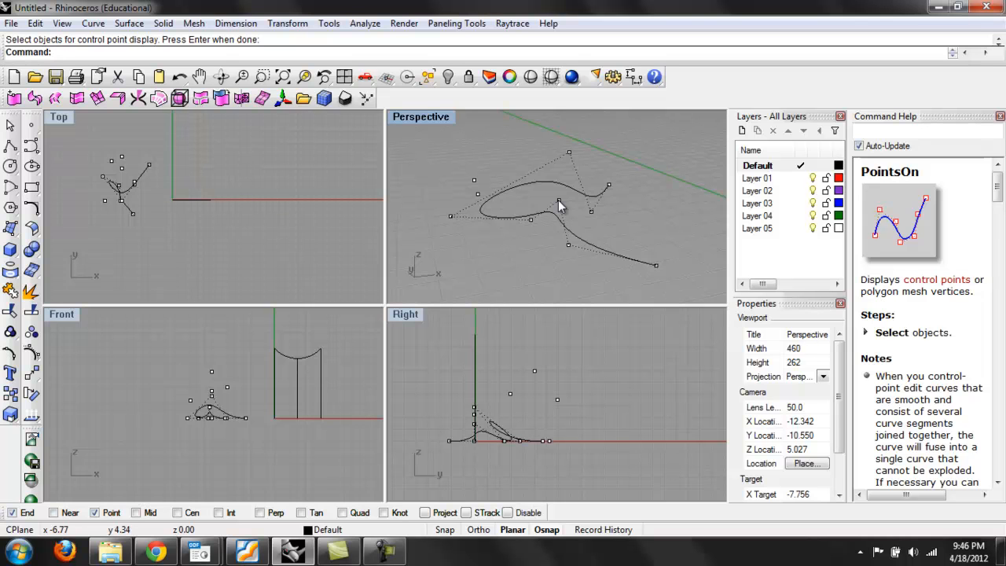
pyautogui.moveTo(456, 223)
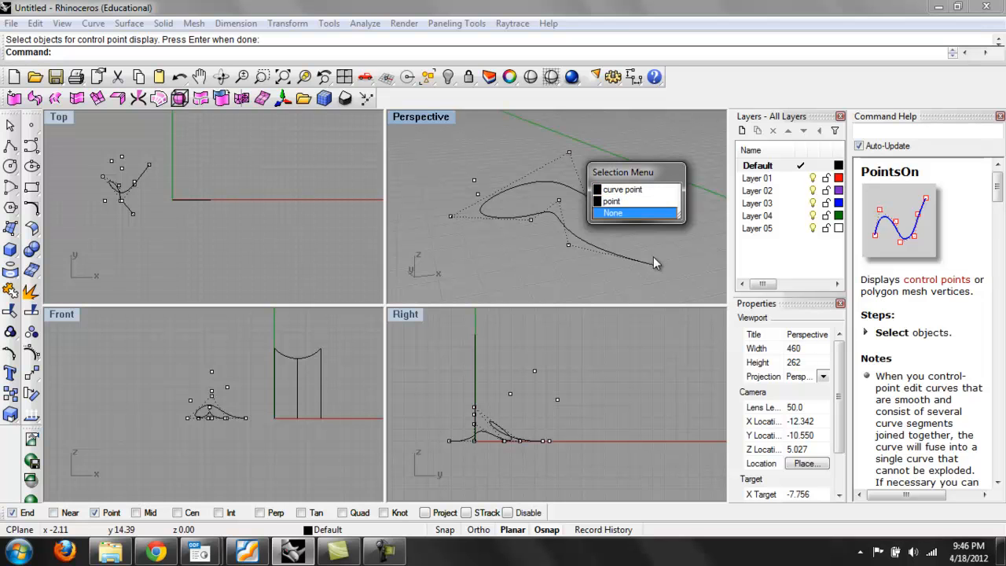
pyautogui.click(613, 212)
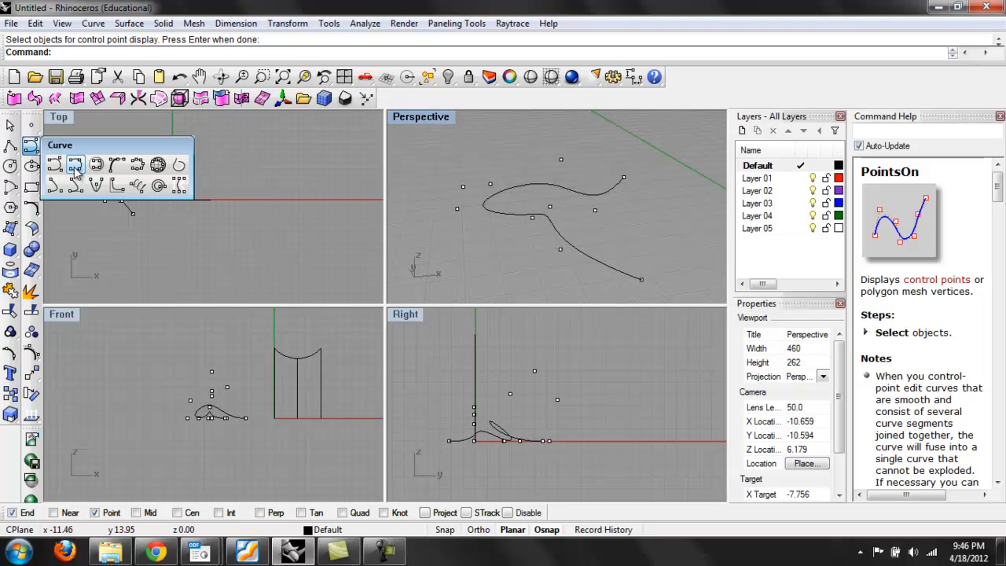
# - Draw an interpolated curve through picked points in the Perspective view
pyautogui.click(76, 165)
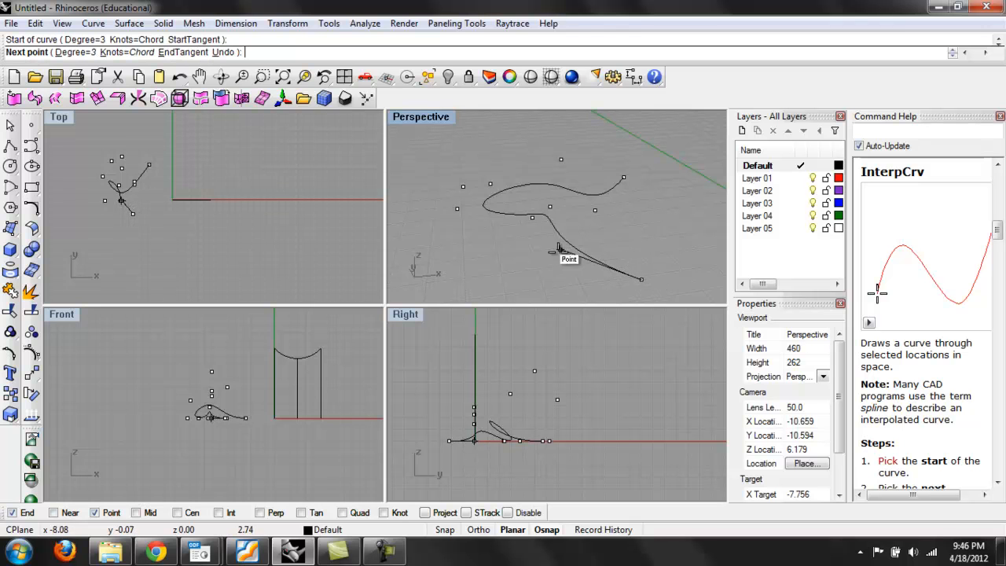
pyautogui.click(589, 227)
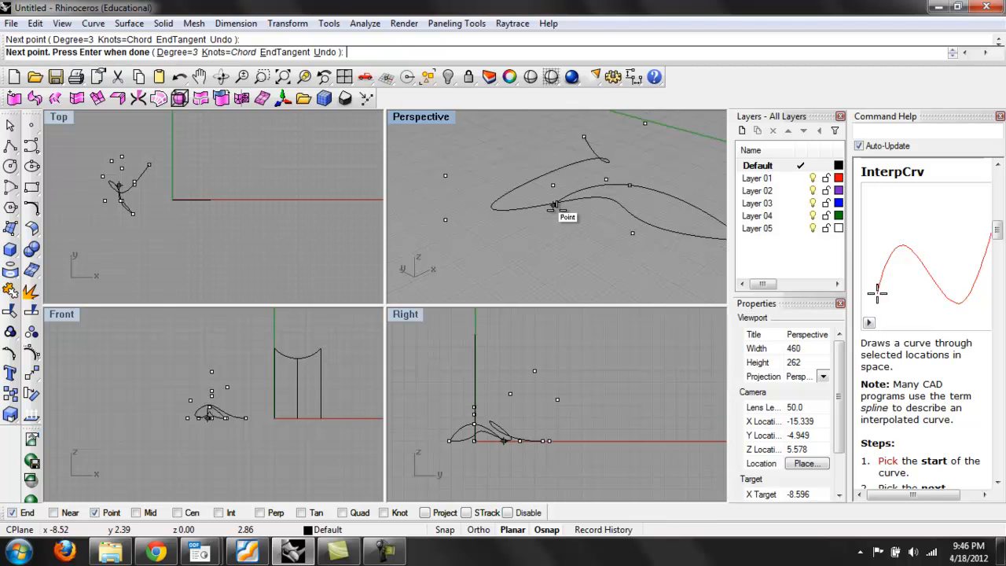
pyautogui.click(454, 169)
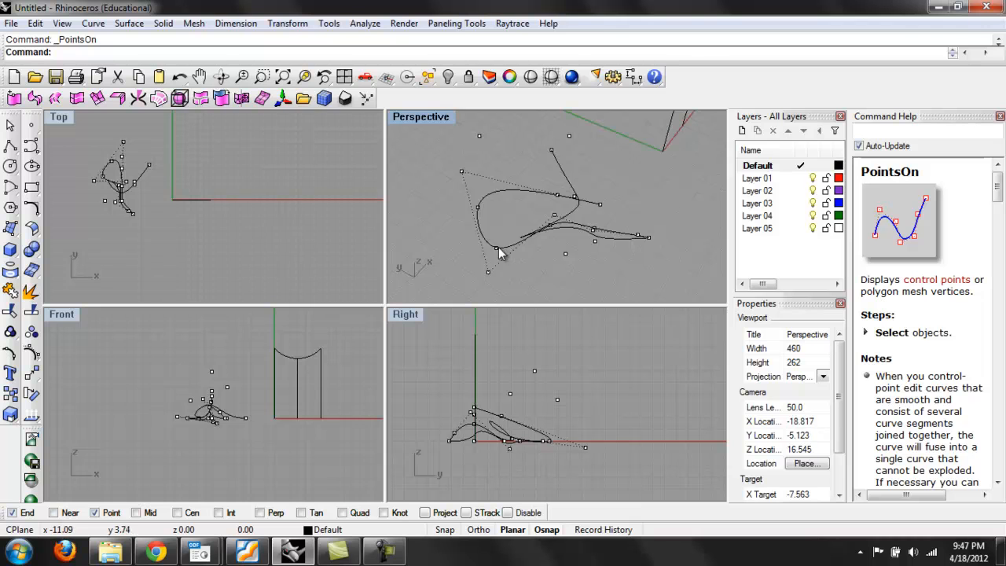
pyautogui.moveTo(484, 176)
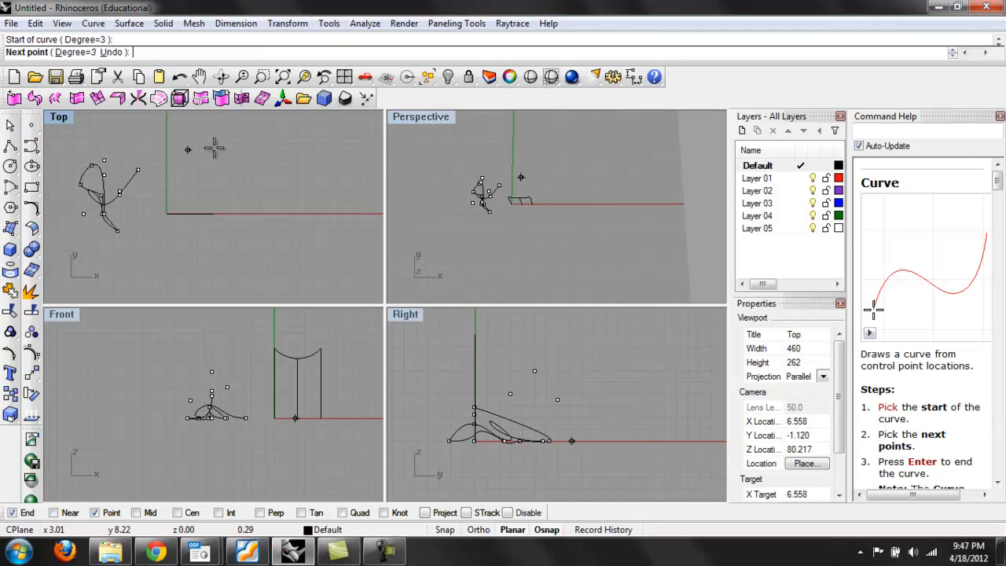
# - Draw two closed blob-shaped curves in the Top view with Curve and InterpCrv
pyautogui.click(323, 166)
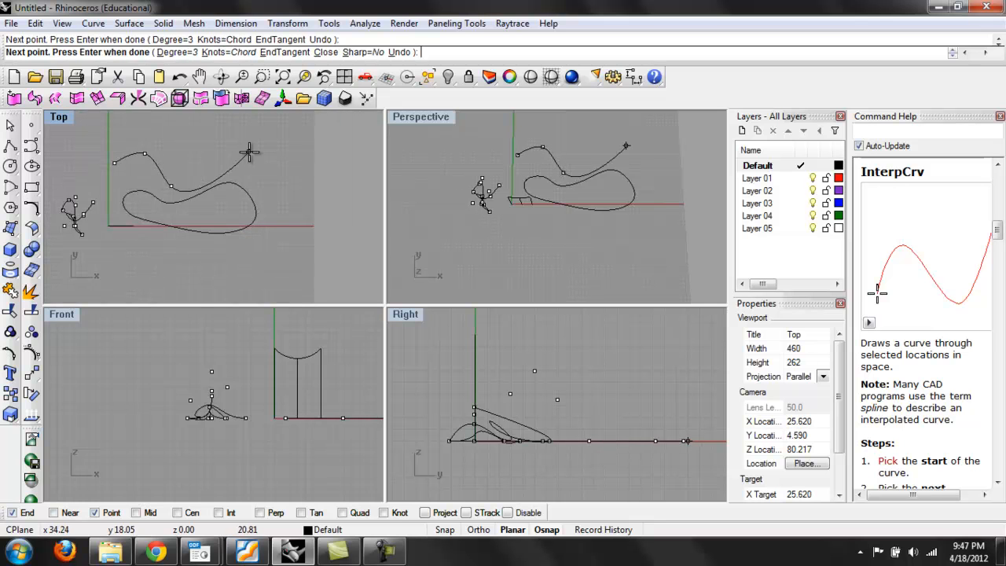
pyautogui.click(242, 201)
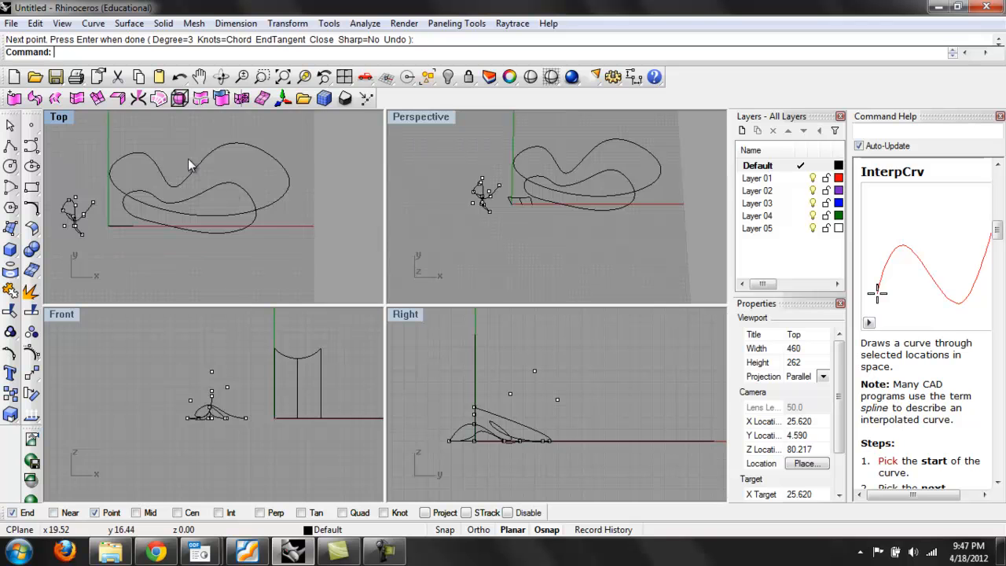
pyautogui.click(223, 207)
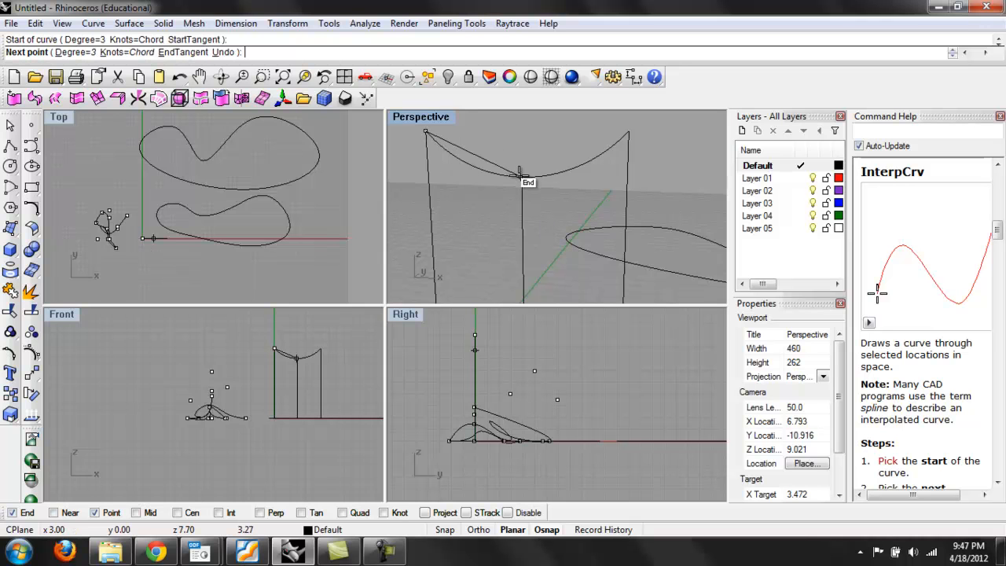
# - Draw a sagging InterpCrv from one vertical line's top end toward the other
pyautogui.click(632, 132)
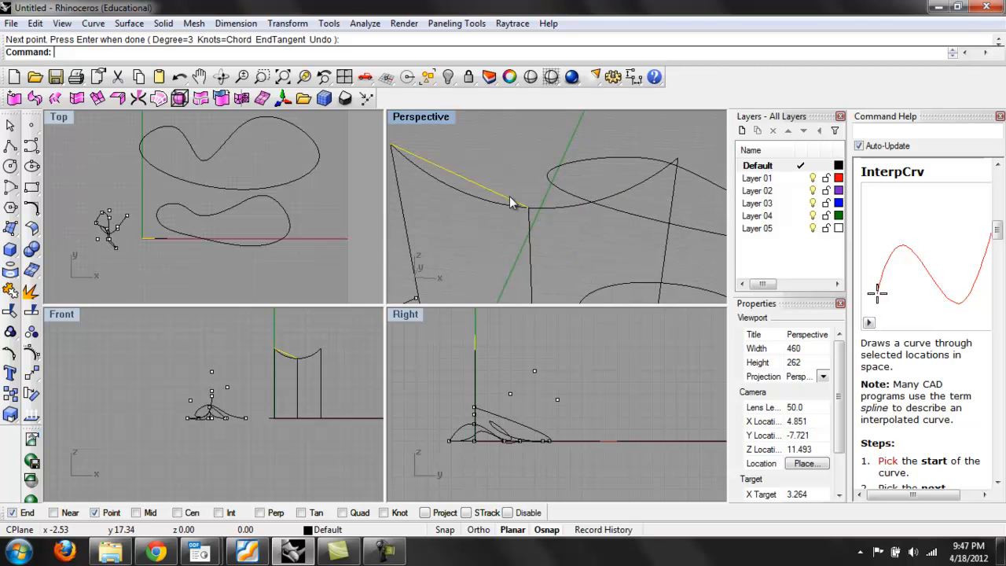
pyautogui.click(519, 192)
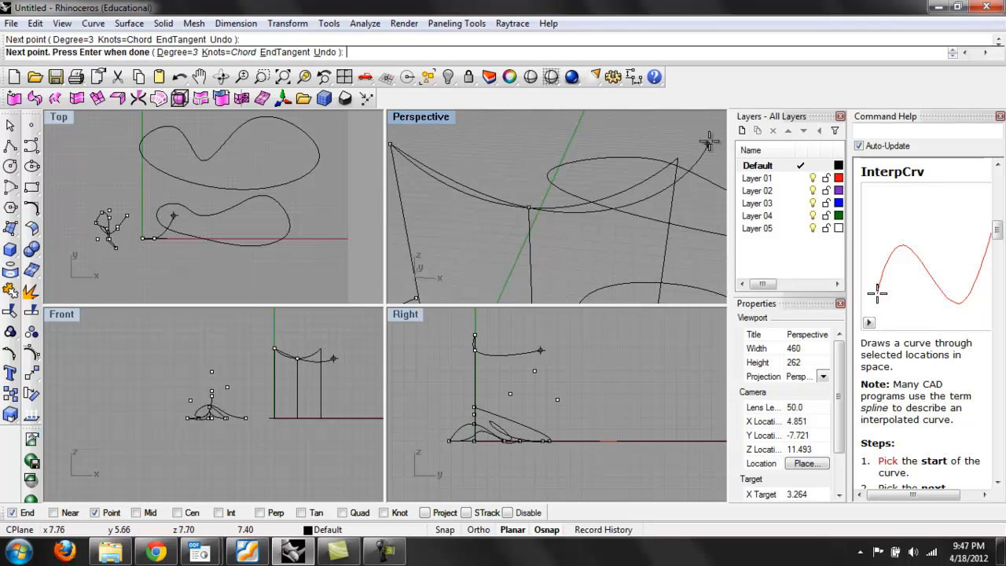
pyautogui.click(676, 154)
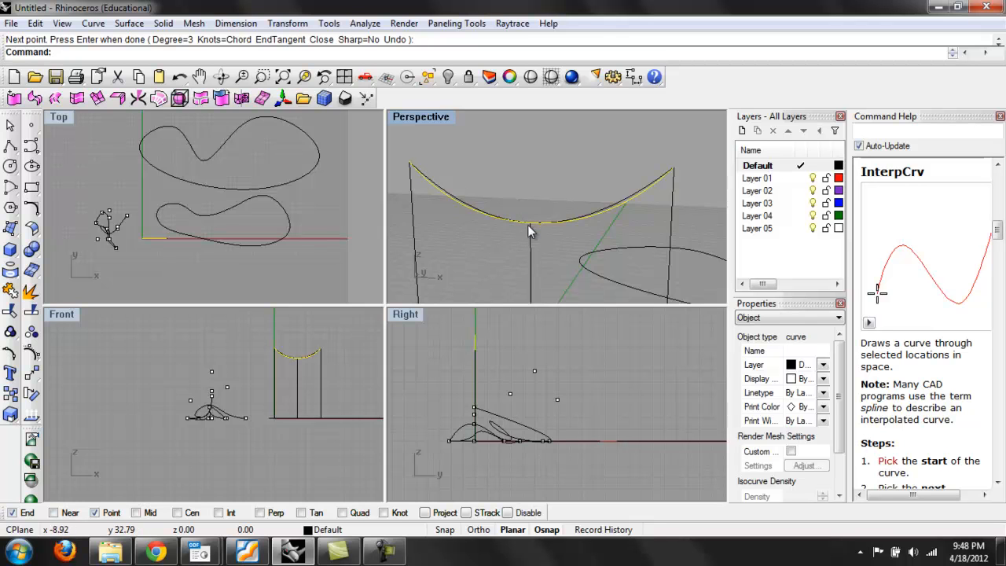
pyautogui.moveTo(604, 239)
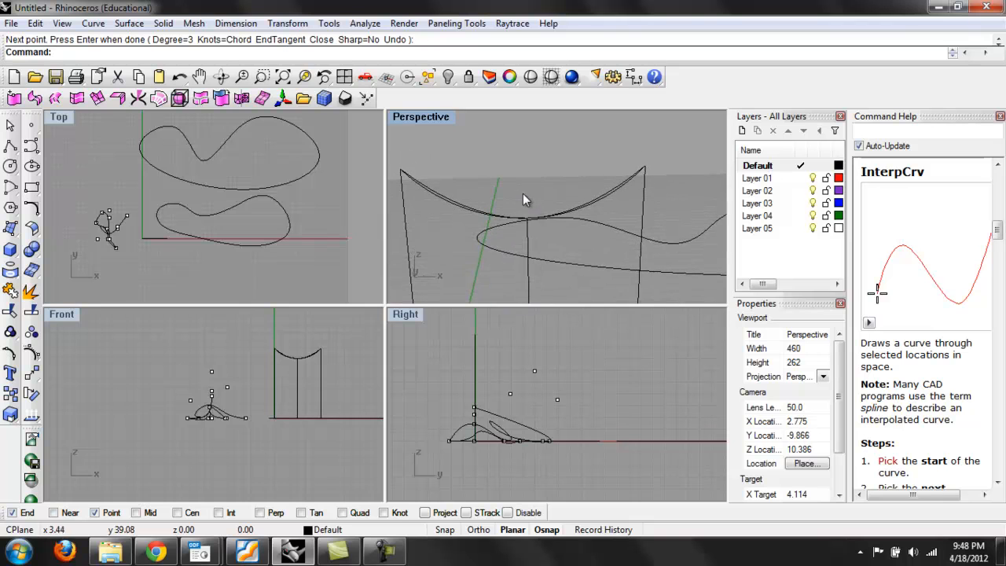
pyautogui.moveTo(553, 220)
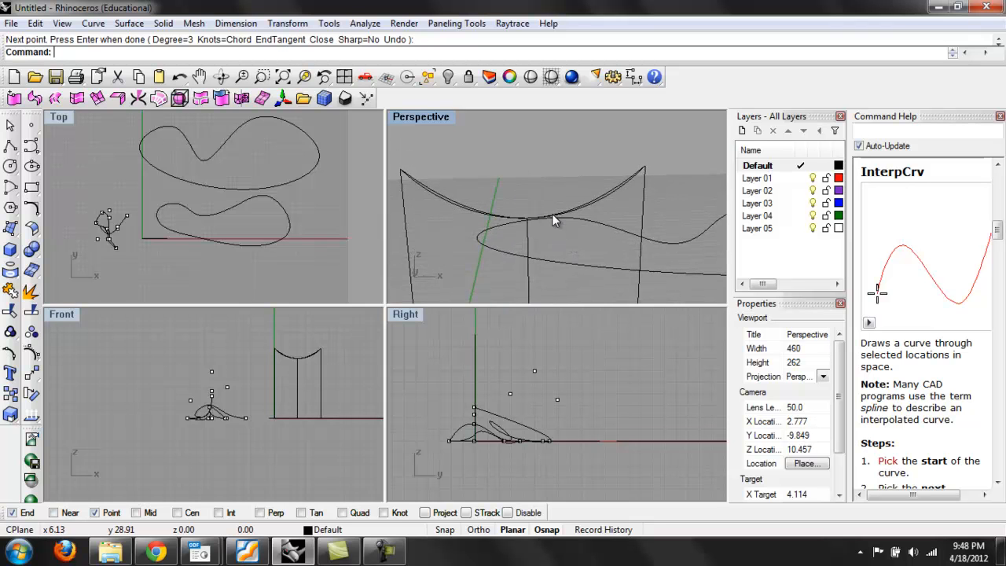
pyautogui.moveTo(550, 198)
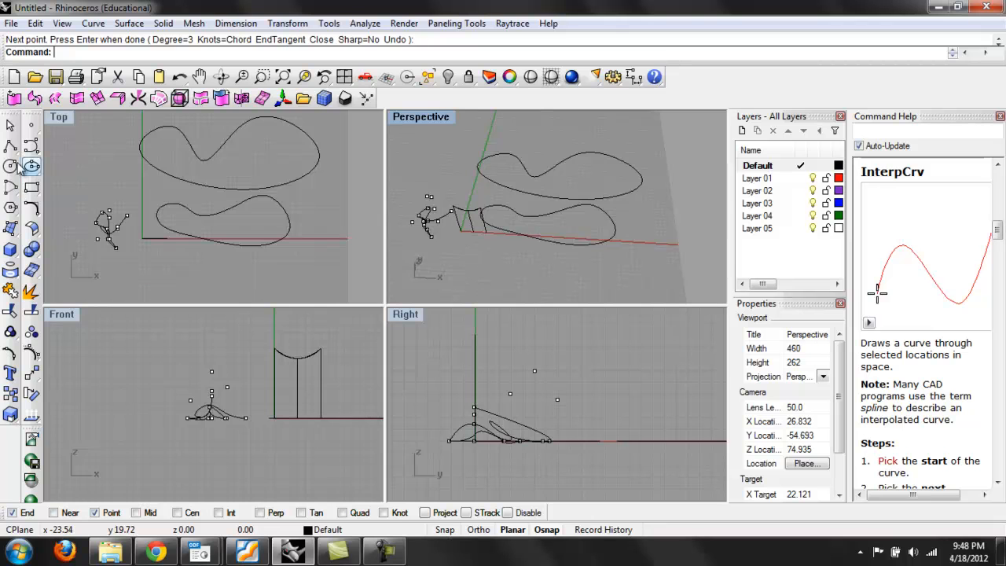
# - Clear the scene and draw a radius-2 circle centred at the origin in Top view
pyautogui.click(11, 166)
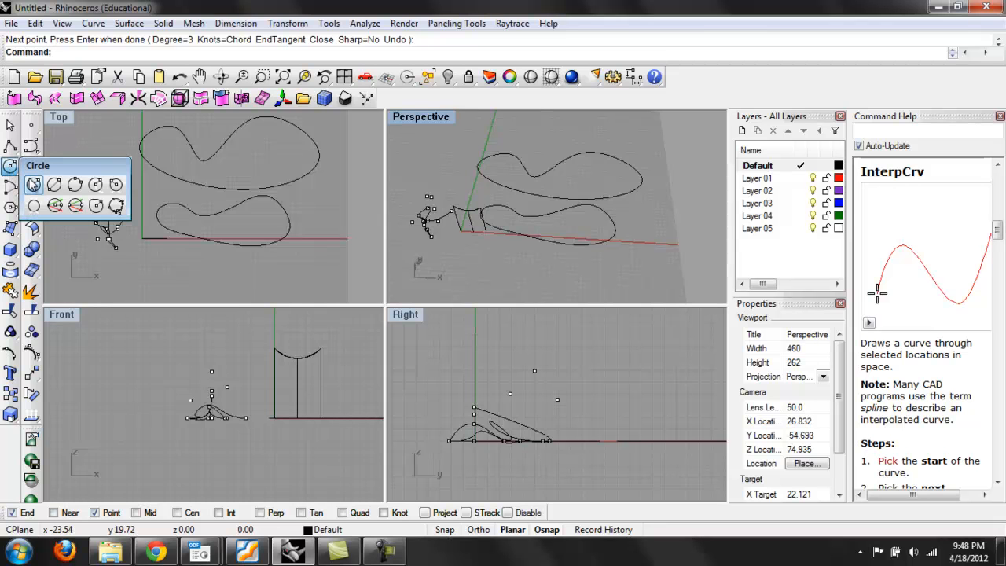
pyautogui.click(343, 275)
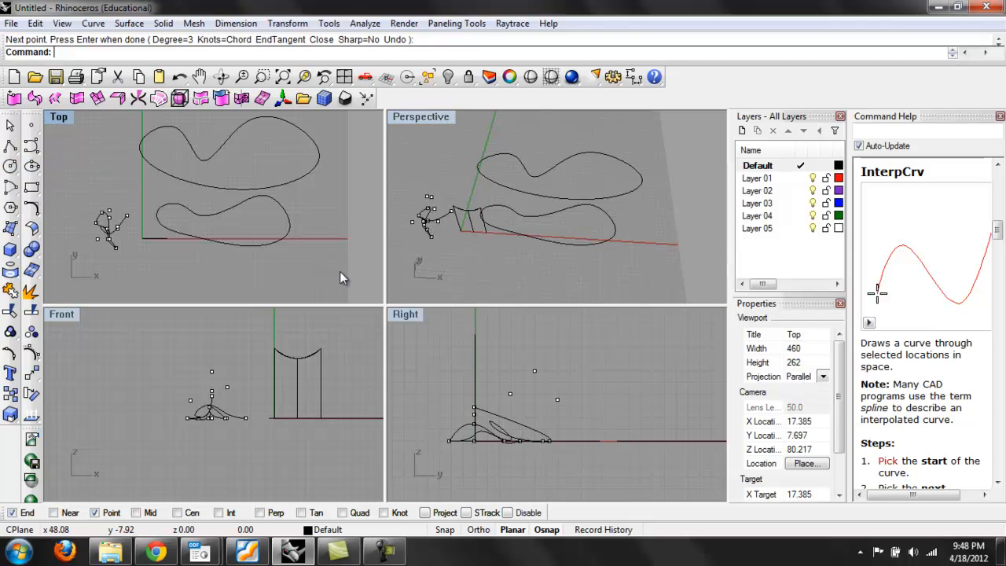
pyautogui.press('Delete')
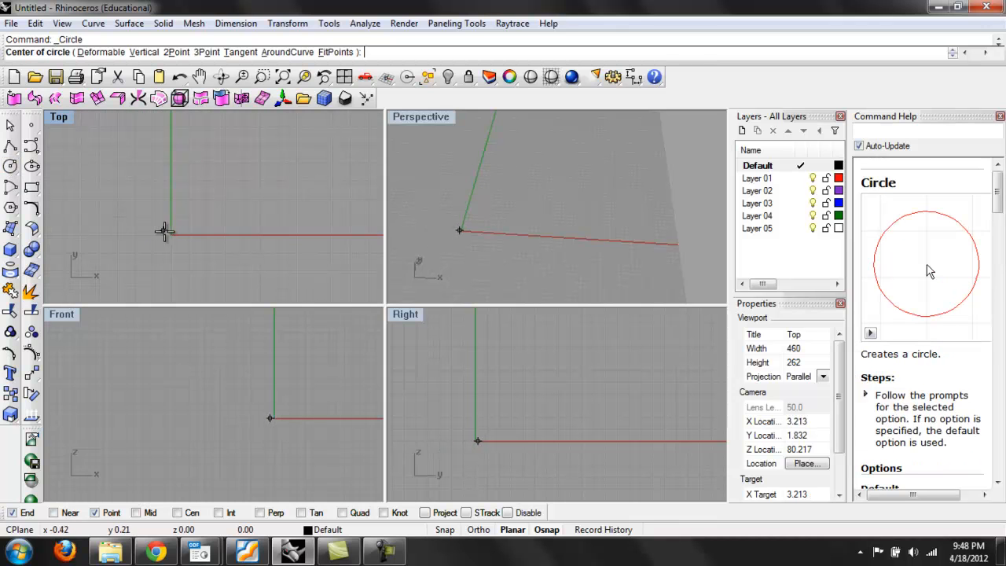
pyautogui.click(165, 233)
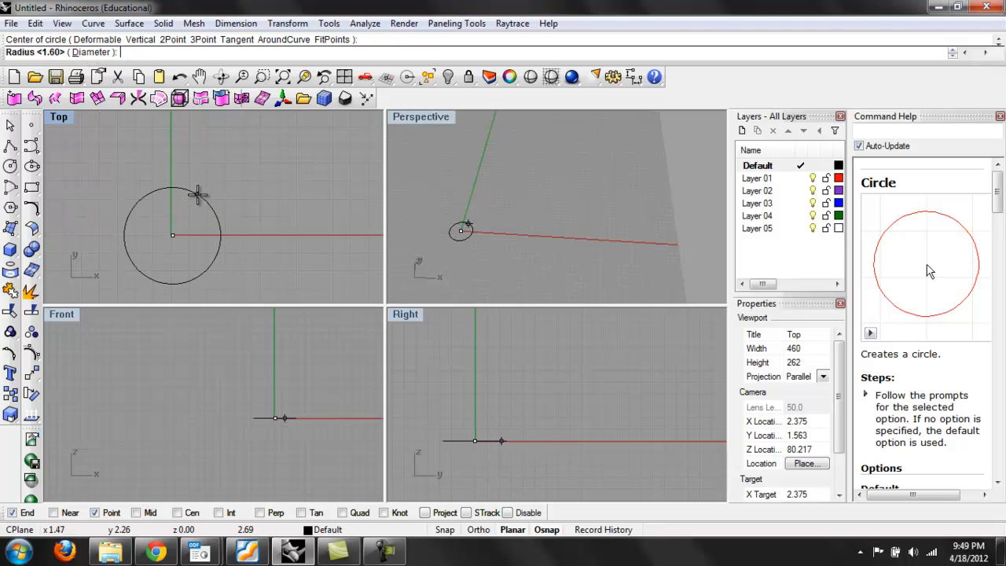
pyautogui.write('2')
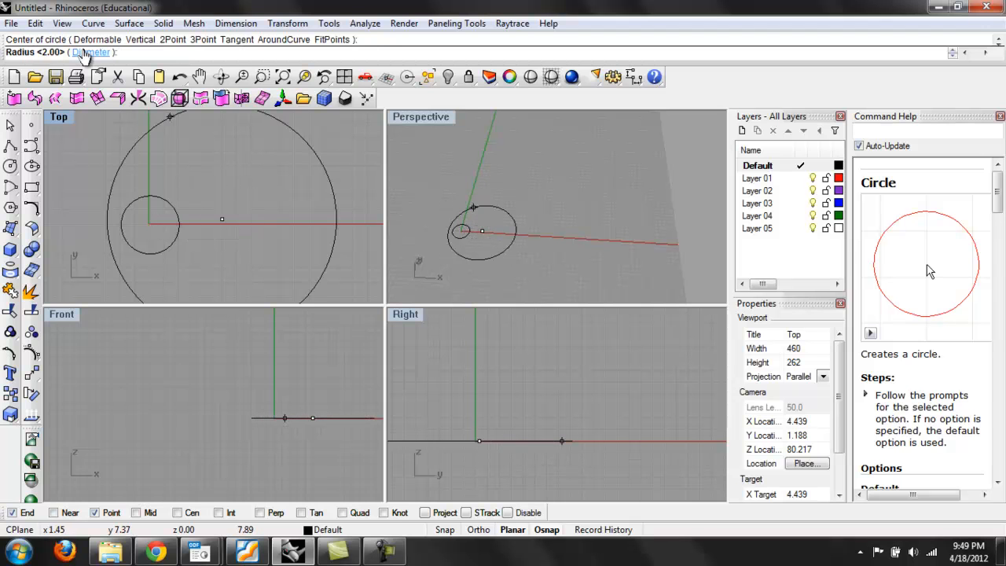
# - Add a second circle beside it defined by two diameter points
pyautogui.click(91, 52)
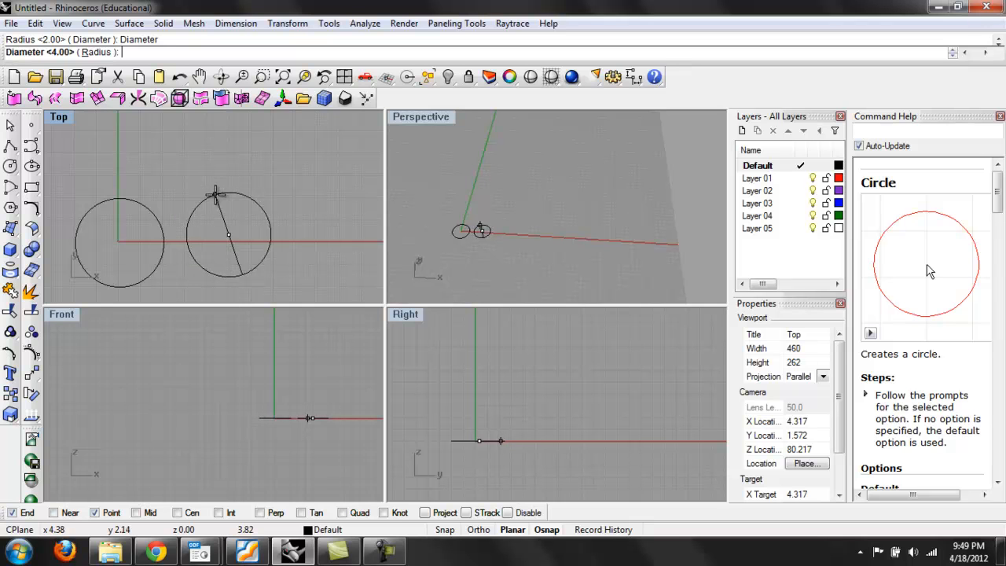
pyautogui.click(264, 255)
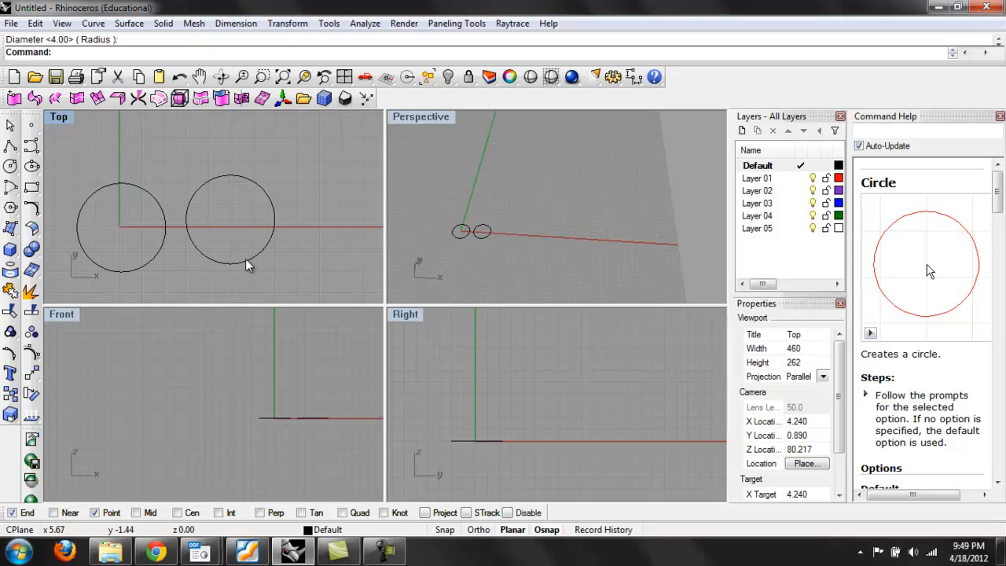
pyautogui.moveTo(33, 189)
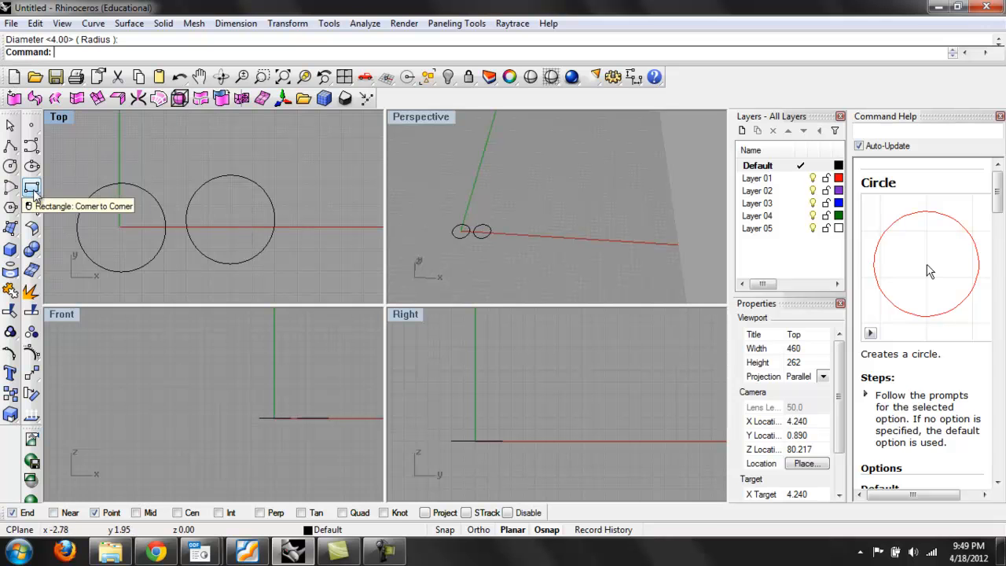
pyautogui.click(10, 166)
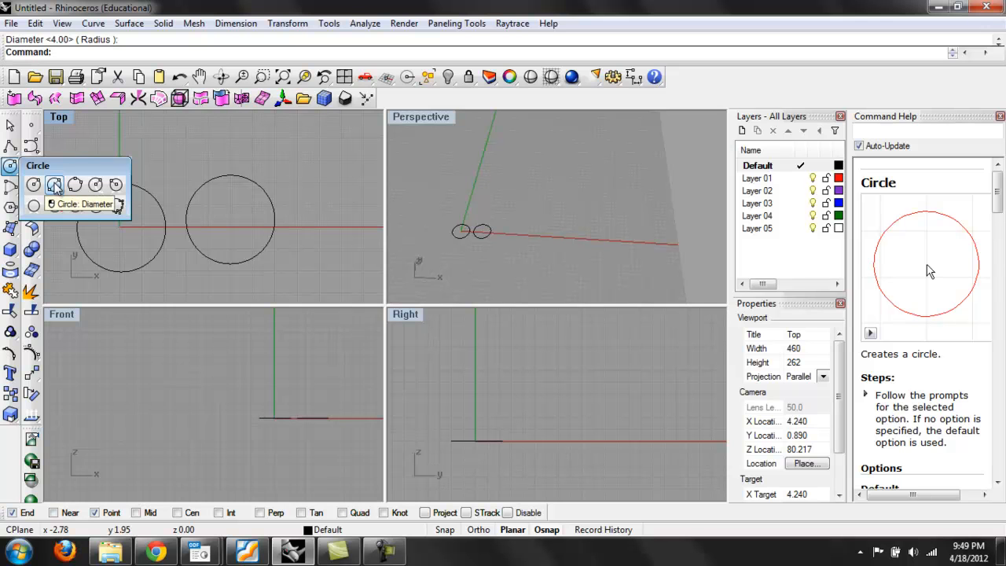
pyautogui.moveTo(76, 184)
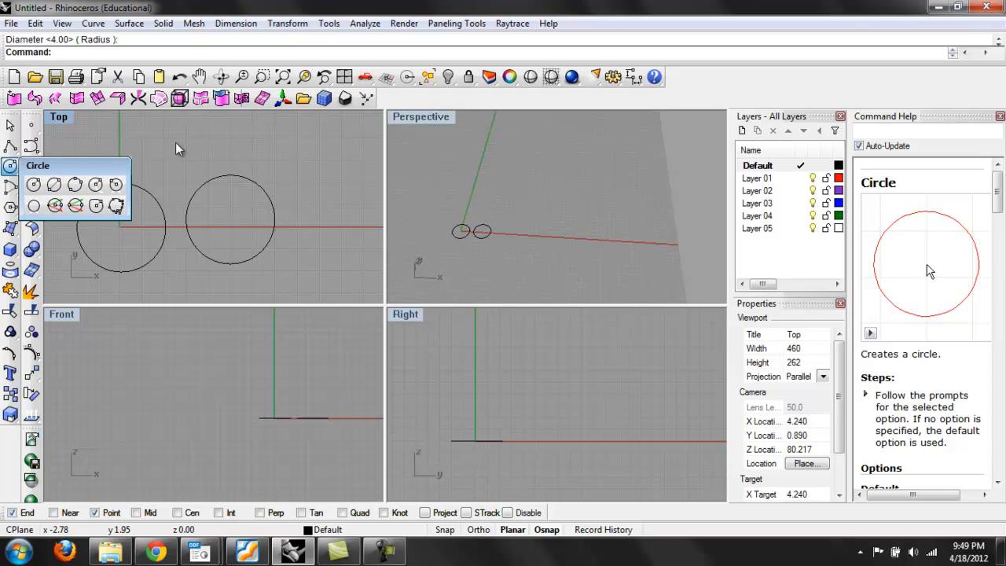
pyautogui.moveTo(129, 154)
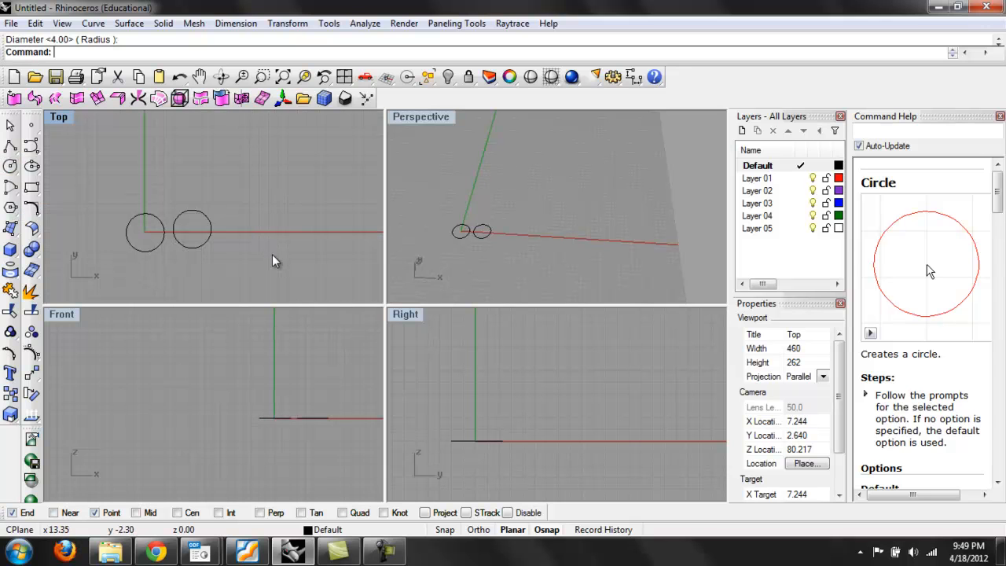
pyautogui.moveTo(265, 255)
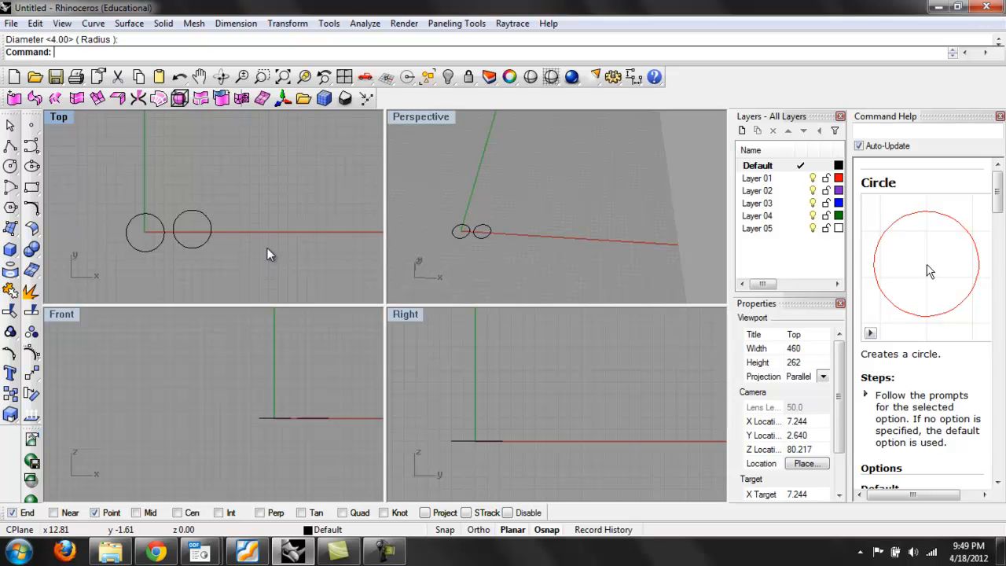
pyautogui.moveTo(264, 147)
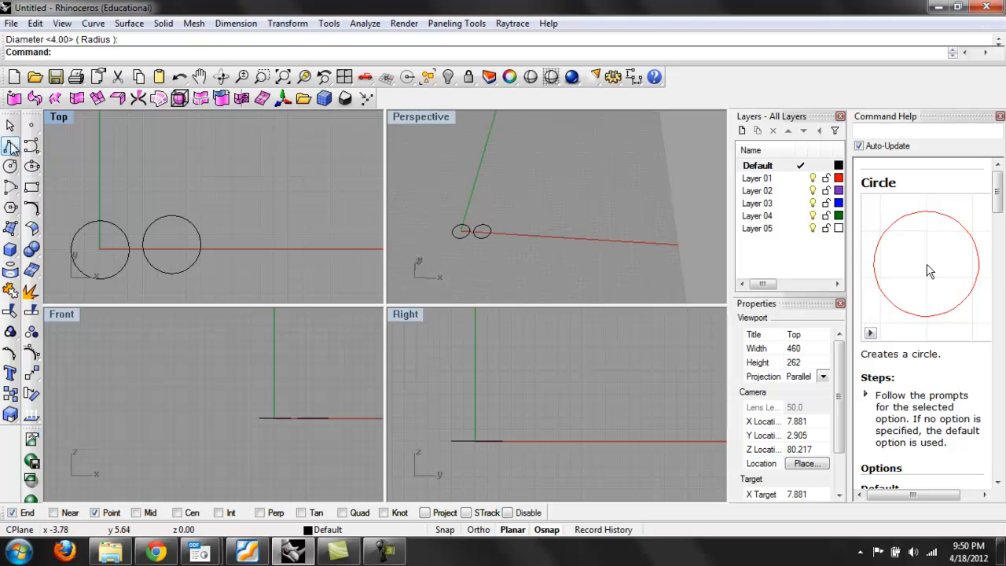
pyautogui.click(31, 186)
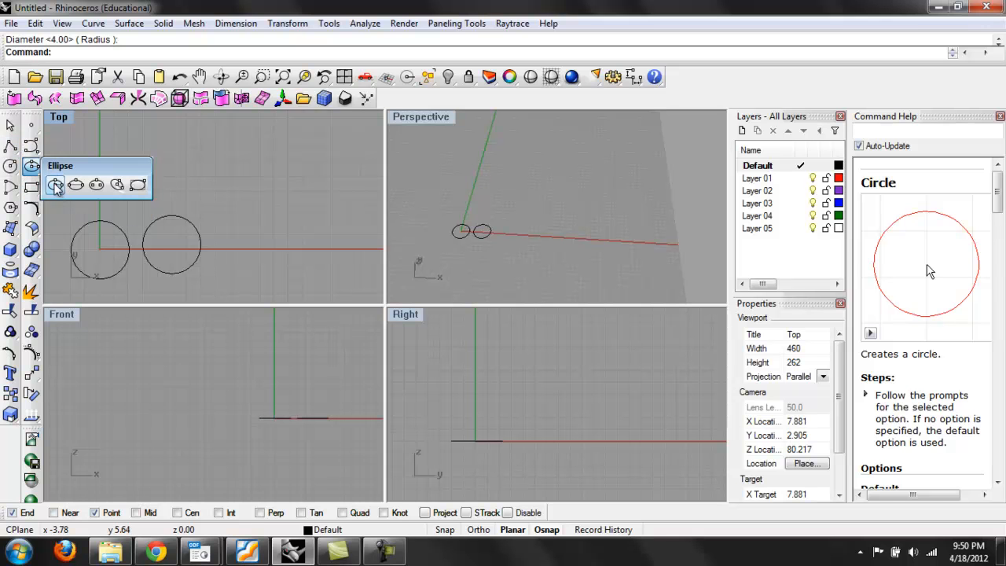
pyautogui.moveTo(55, 185)
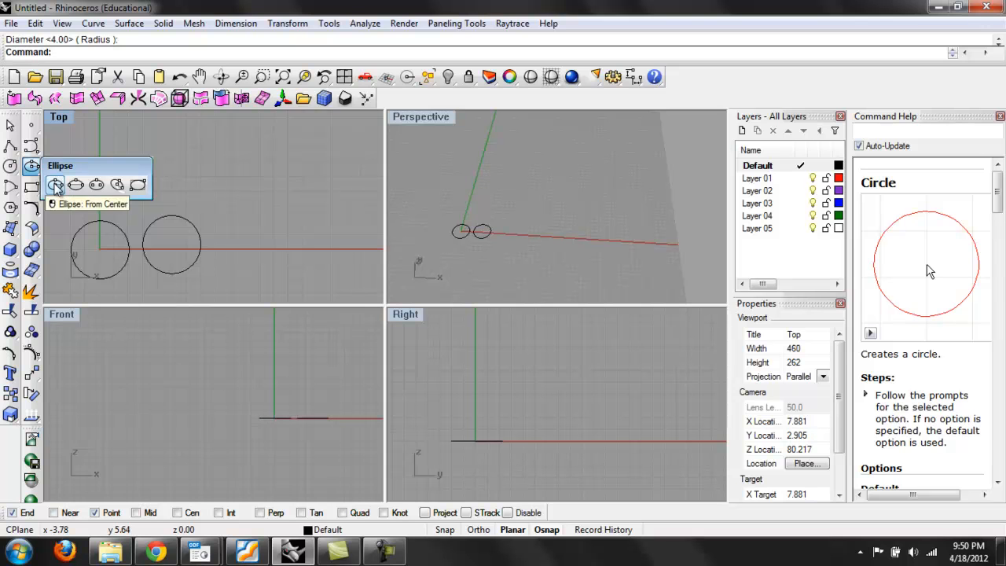
pyautogui.moveTo(98, 184)
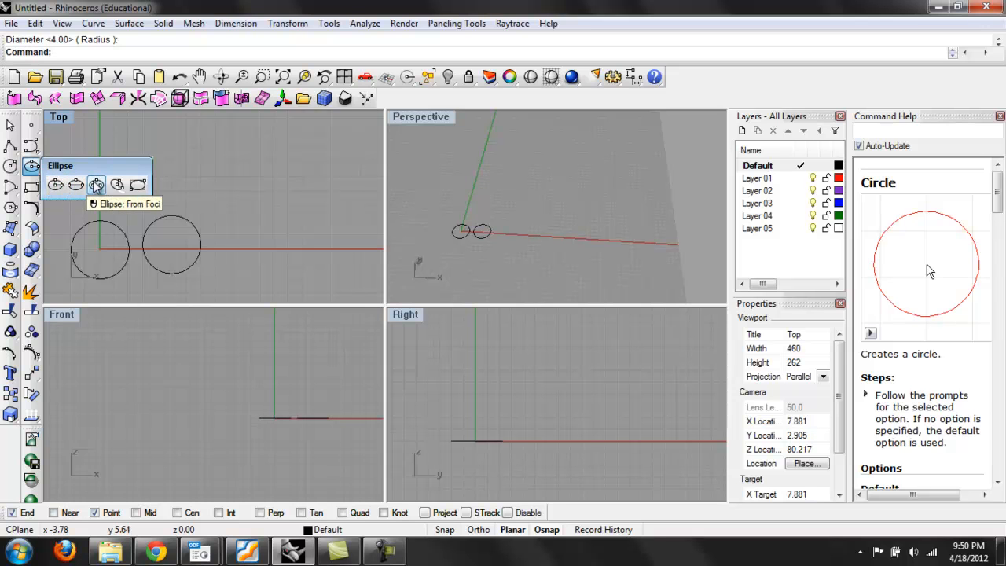
pyautogui.moveTo(49, 155)
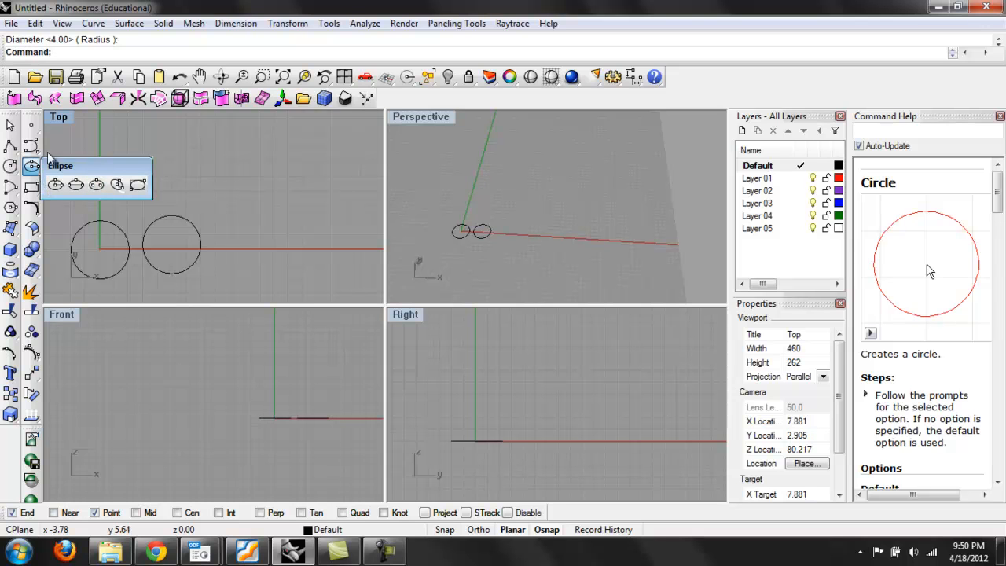
pyautogui.moveTo(22, 203)
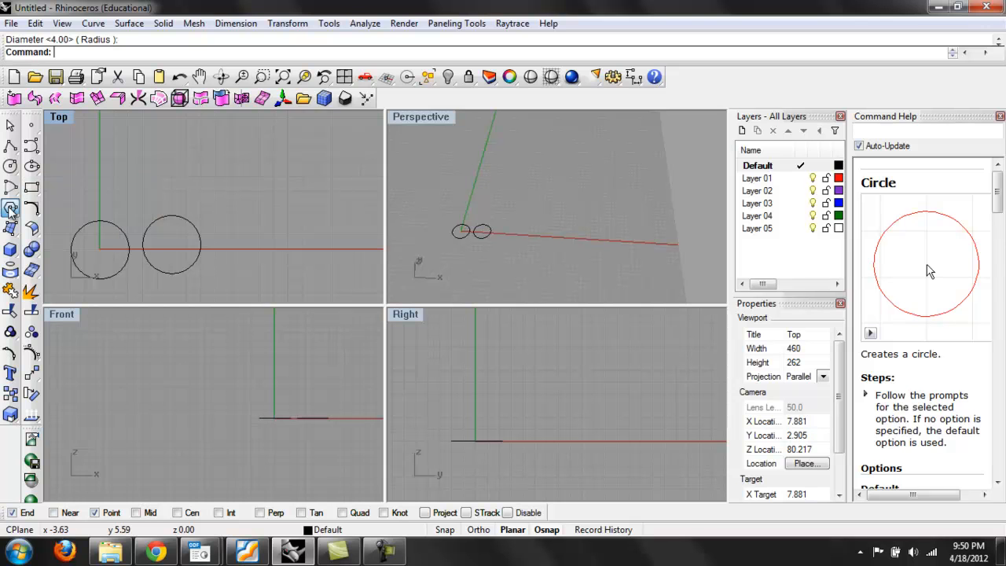
# - Draw an 8-sided polygon by centre and radius to the right of the two circles
pyautogui.click(11, 208)
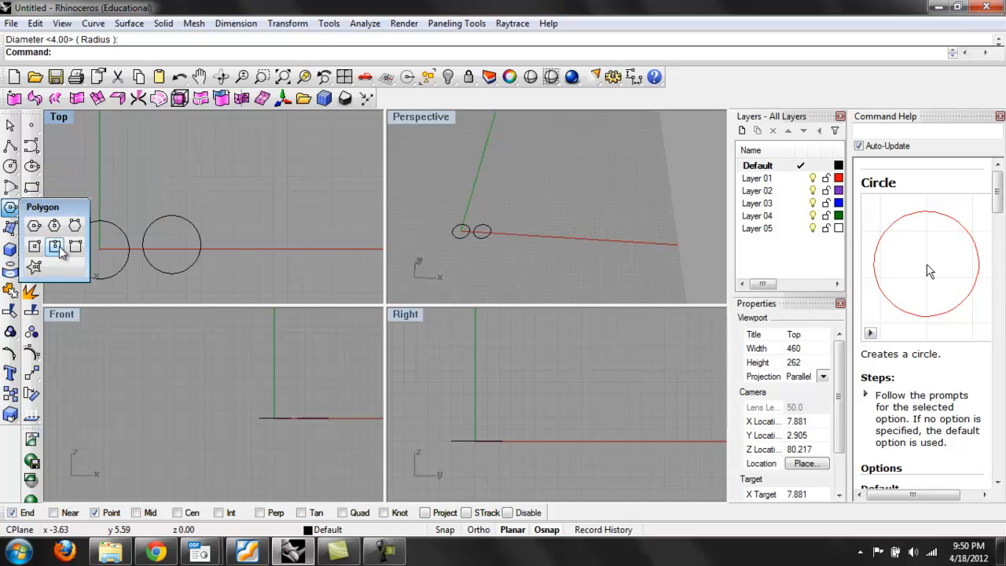
pyautogui.moveTo(35, 245)
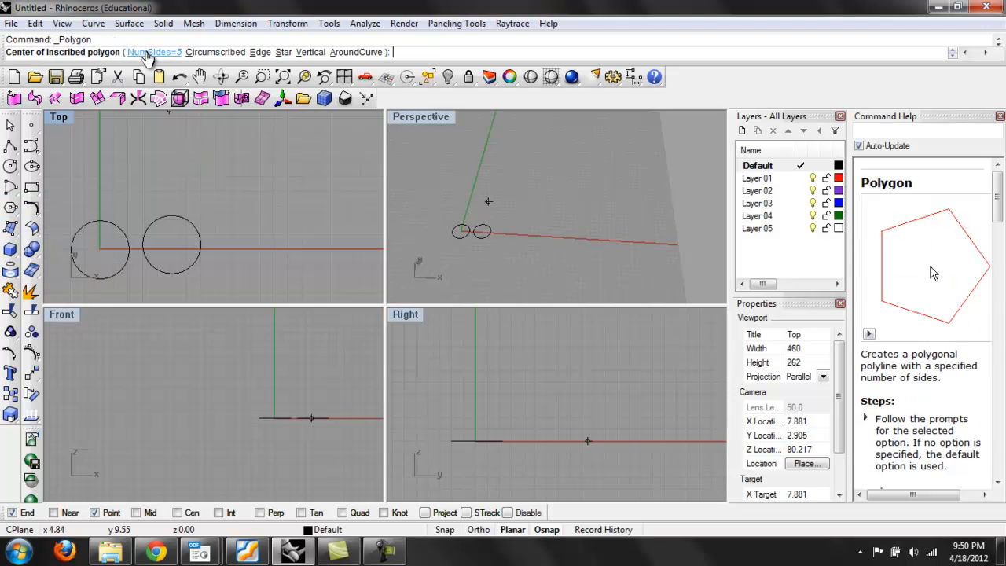
pyautogui.click(259, 250)
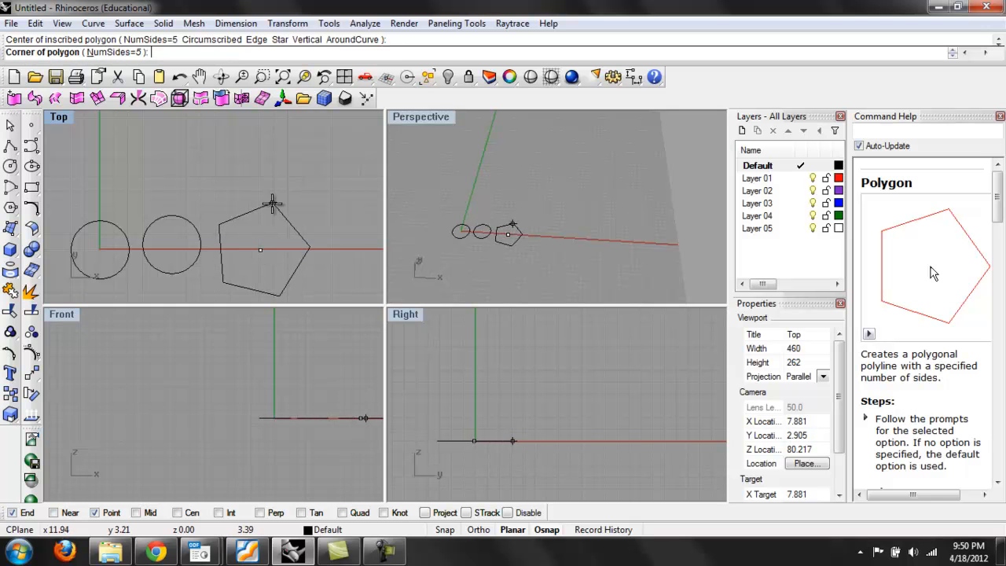
pyautogui.moveTo(268, 220)
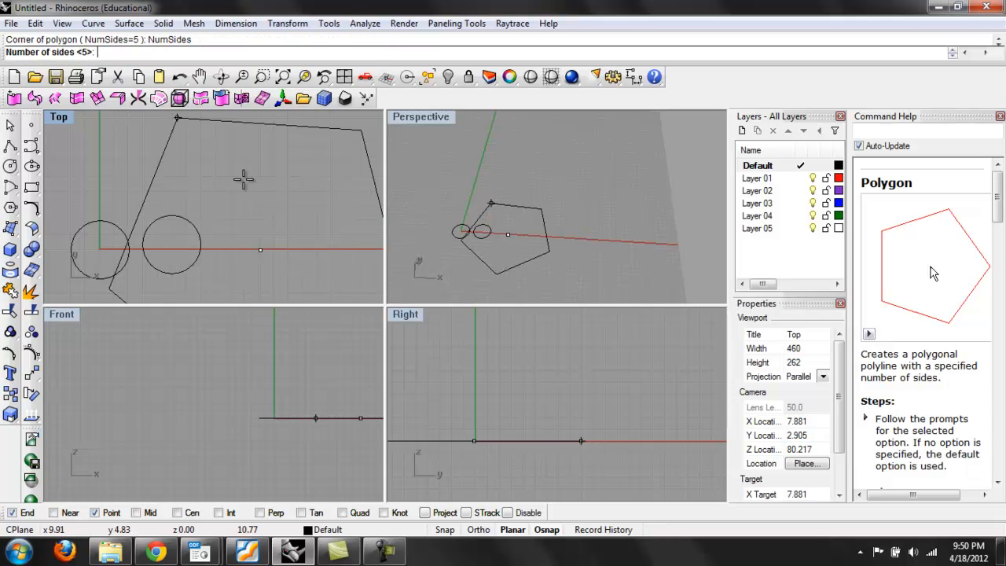
pyautogui.write('8')
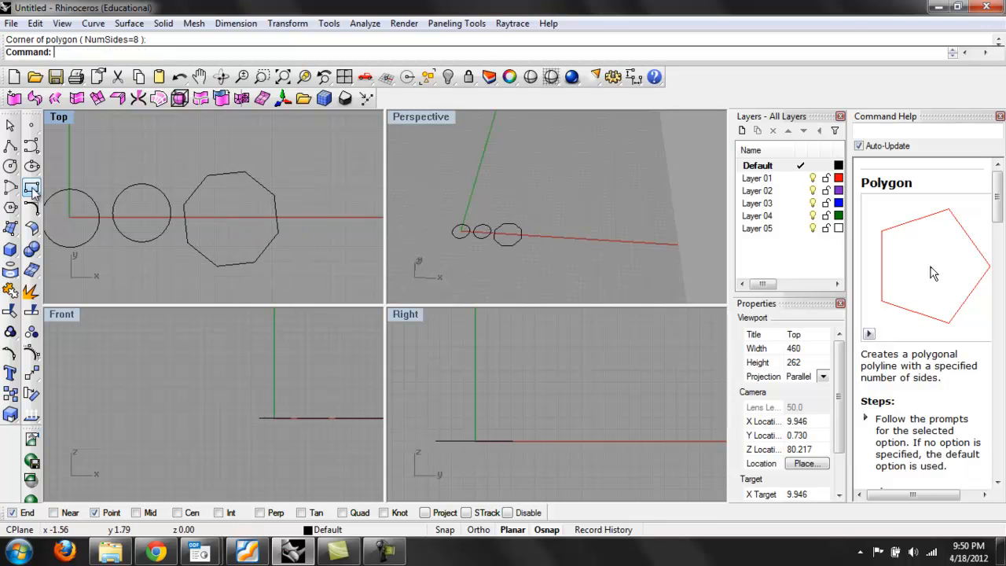
# - Start a corner-to-corner rectangle with its first corner above the circles
pyautogui.click(30, 187)
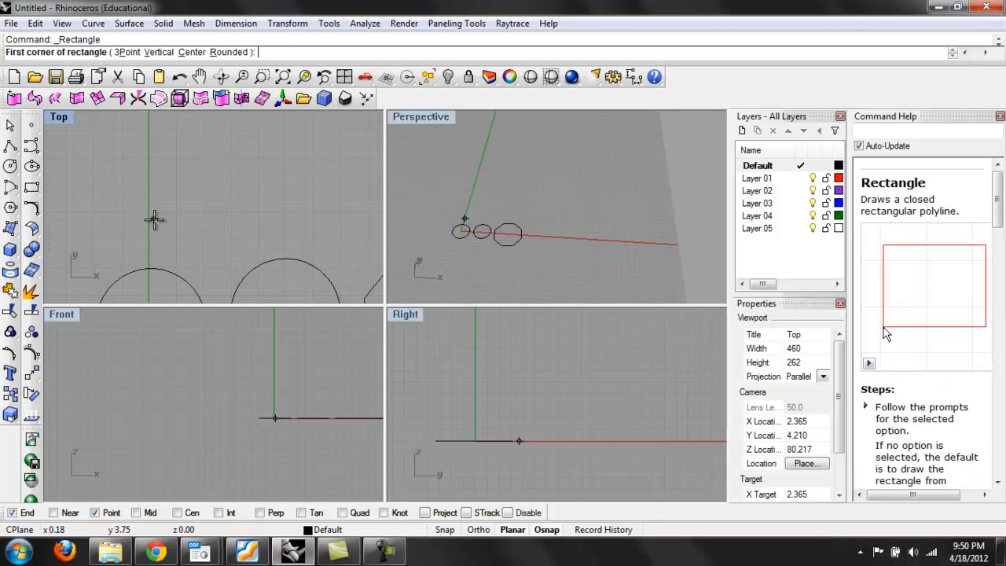
pyautogui.click(150, 214)
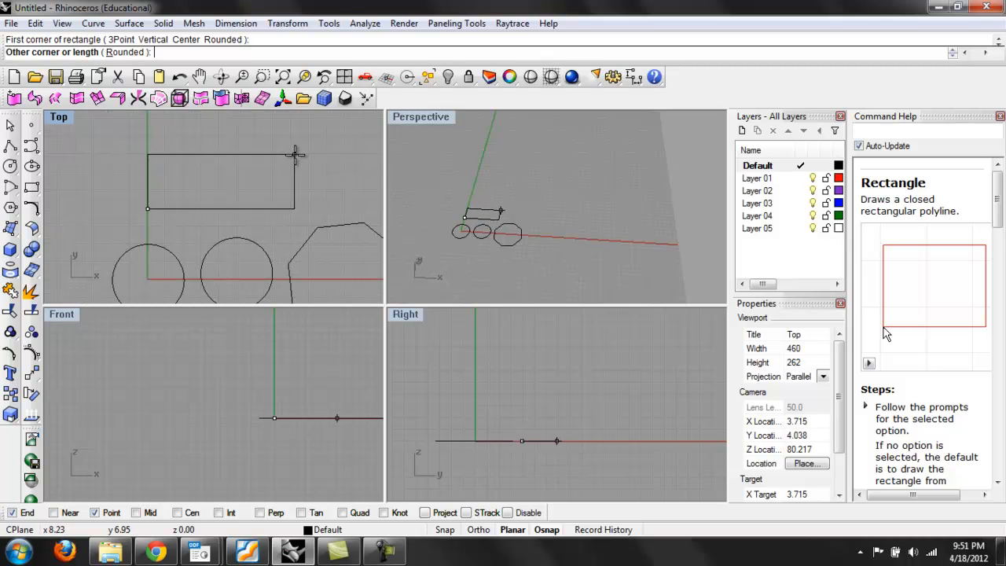
pyautogui.moveTo(267, 158)
pyautogui.write("4'")
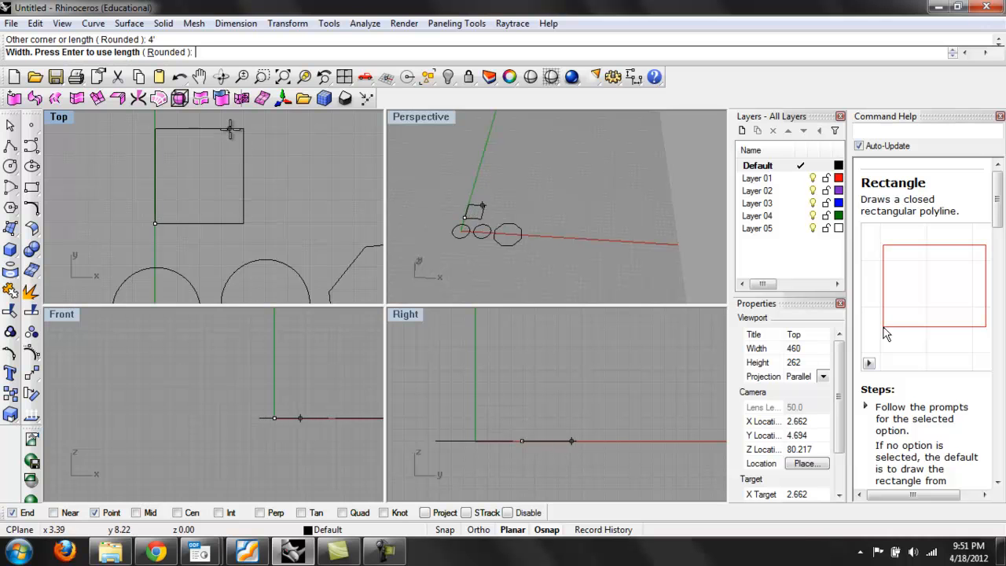
pyautogui.moveTo(232, 176)
pyautogui.write('10')
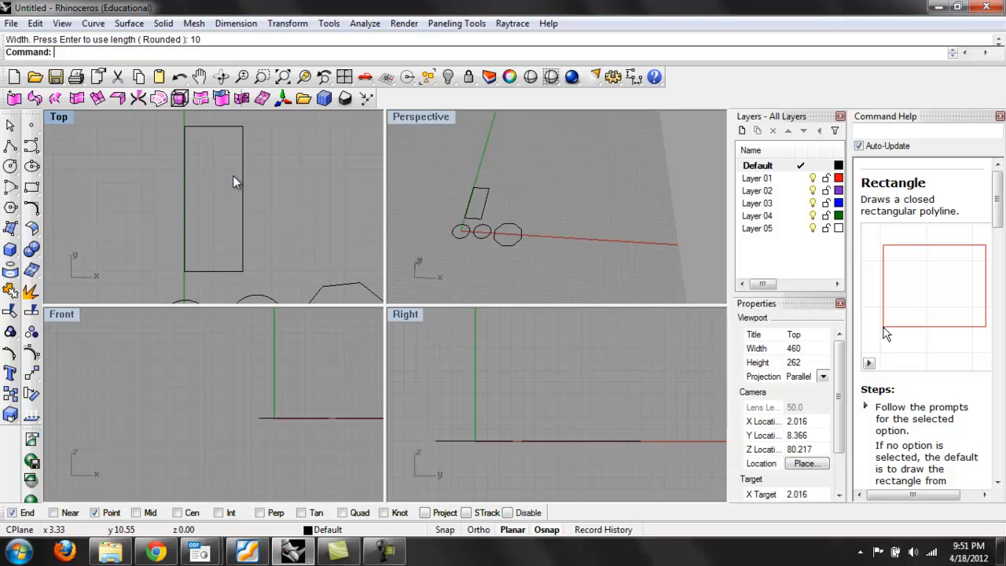
pyautogui.moveTo(284, 257)
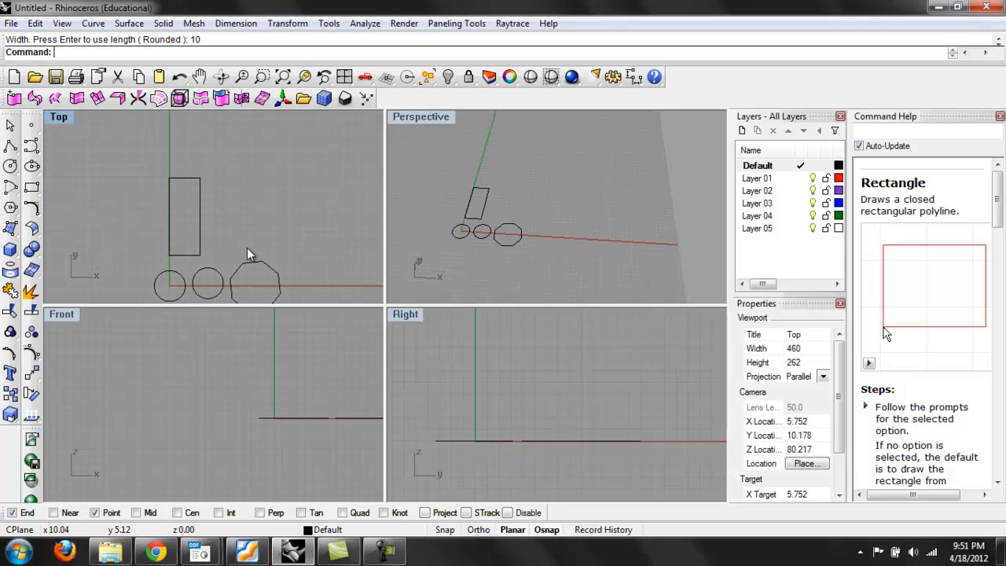
pyautogui.moveTo(264, 162)
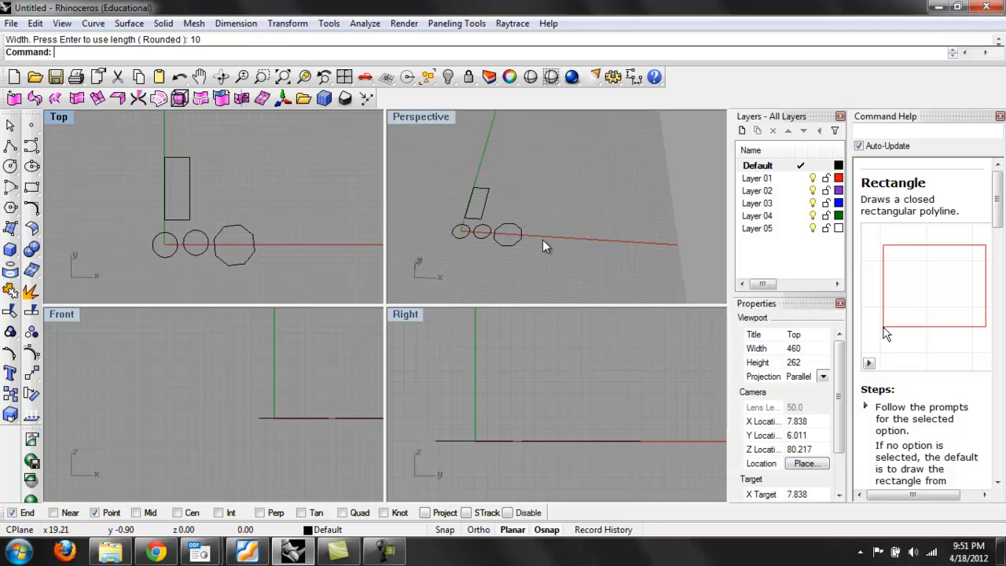
pyautogui.moveTo(546, 239)
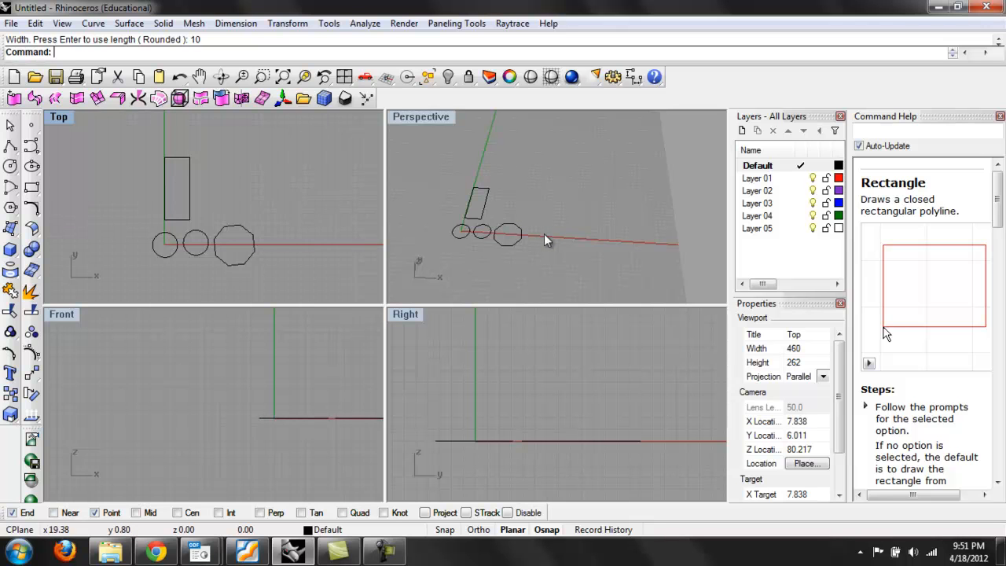
pyautogui.moveTo(575, 264)
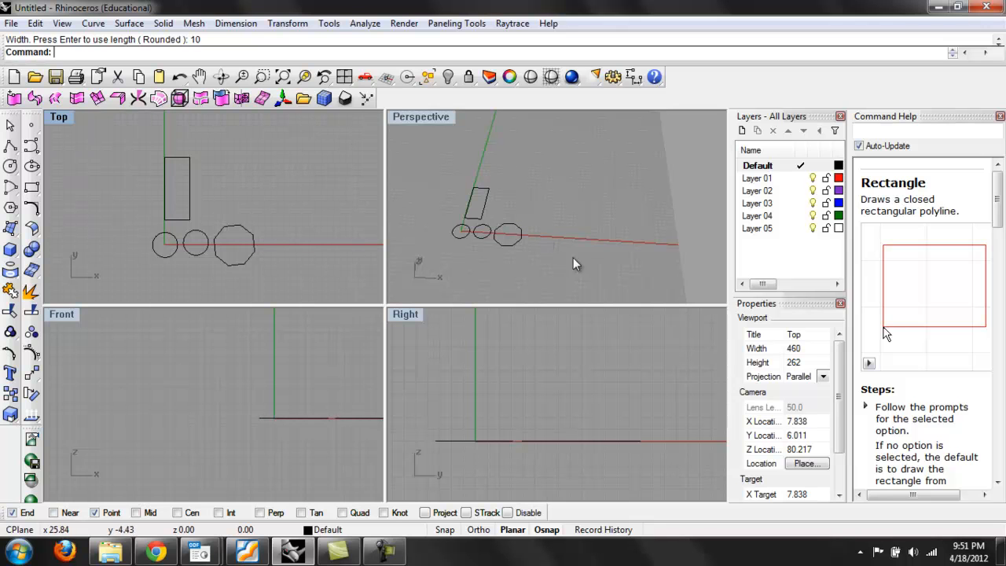